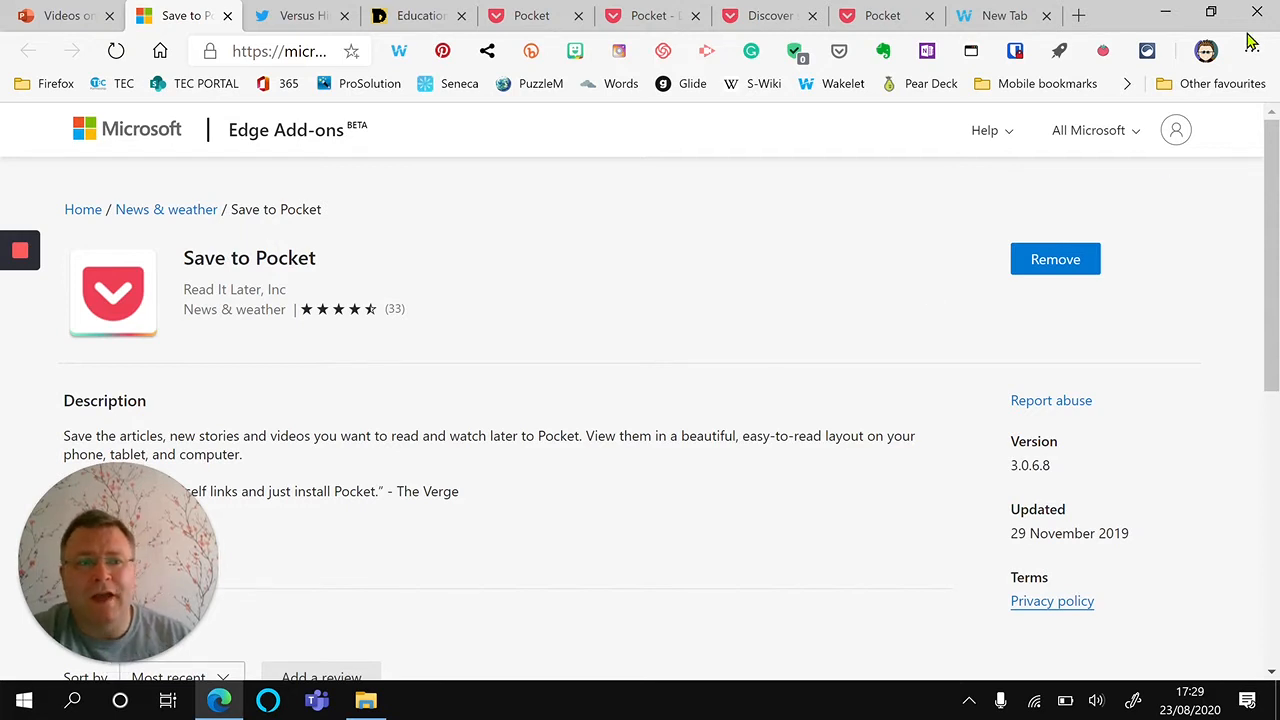
Check the installed Extensions page and open the Edge add-ons store for Save to Pocket.
click(1249, 51)
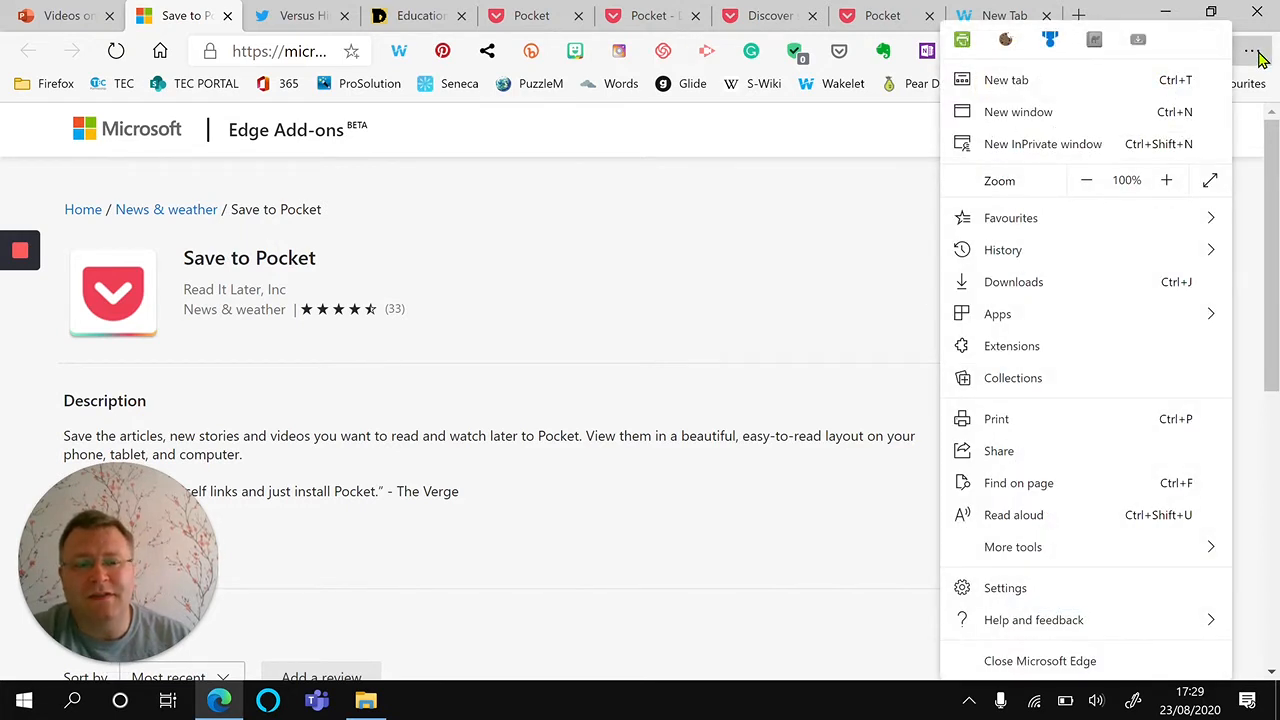
click(1011, 345)
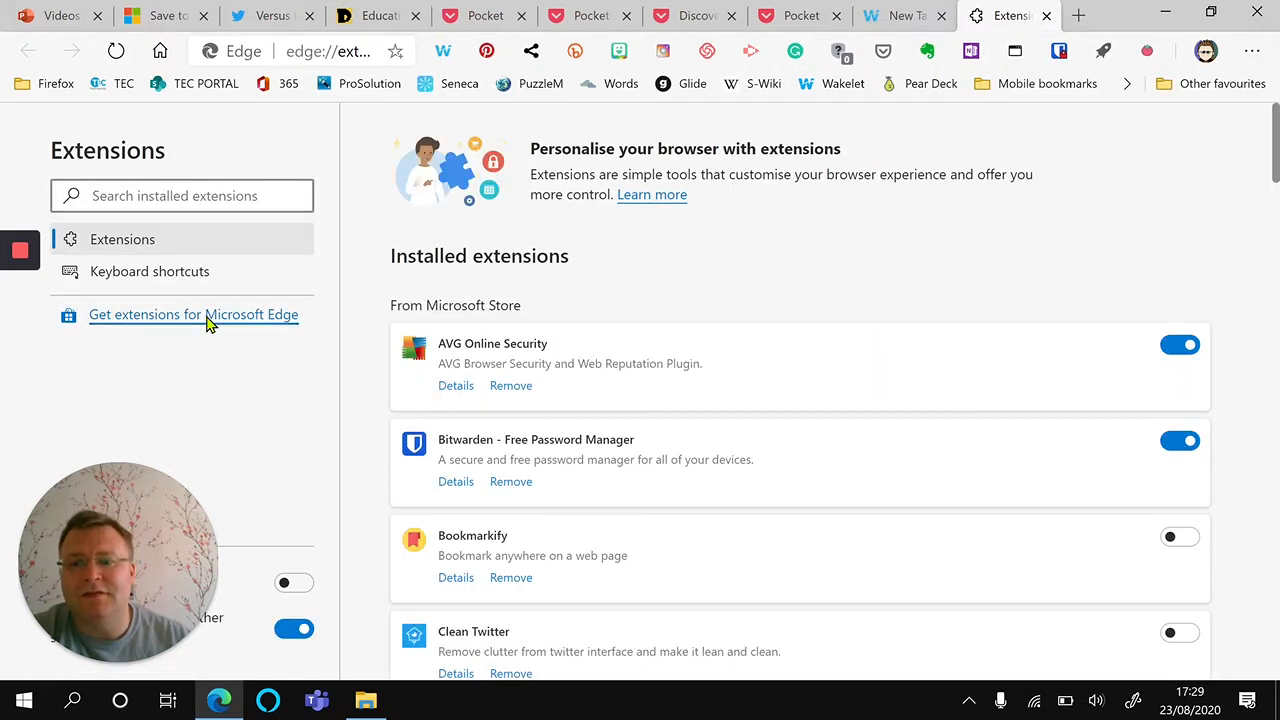
click(193, 314)
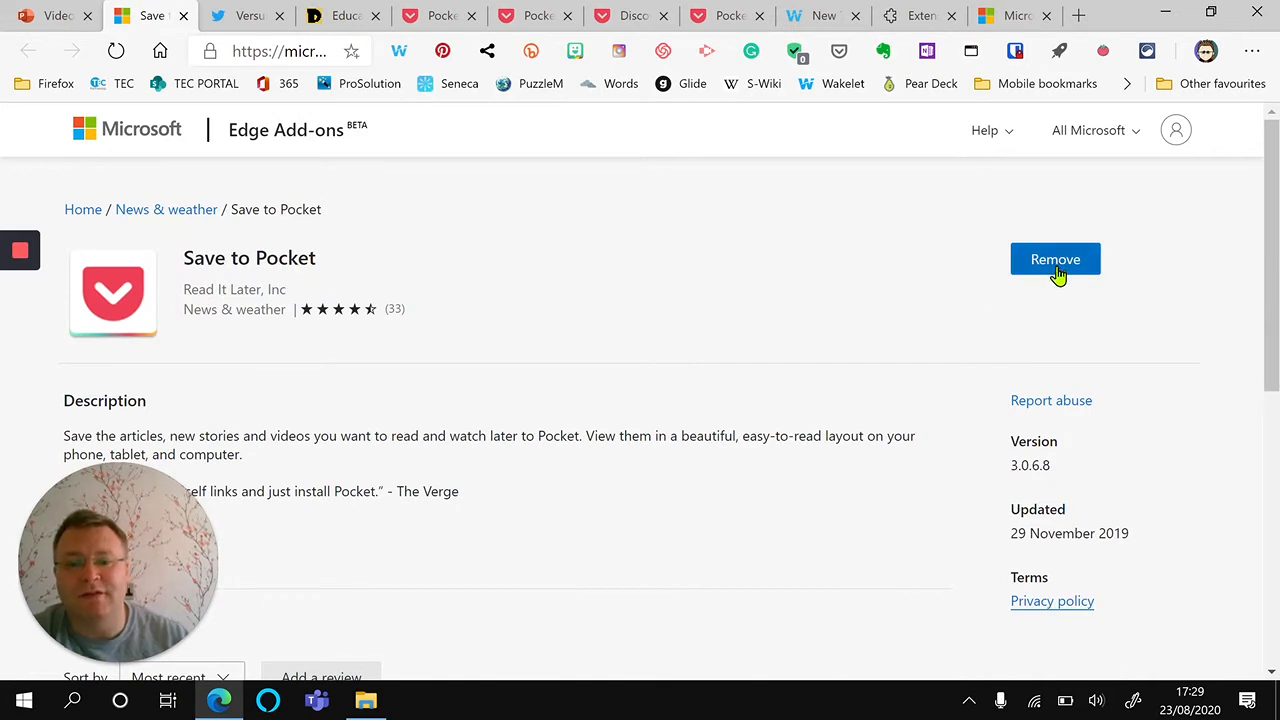
mouse_move(556, 440)
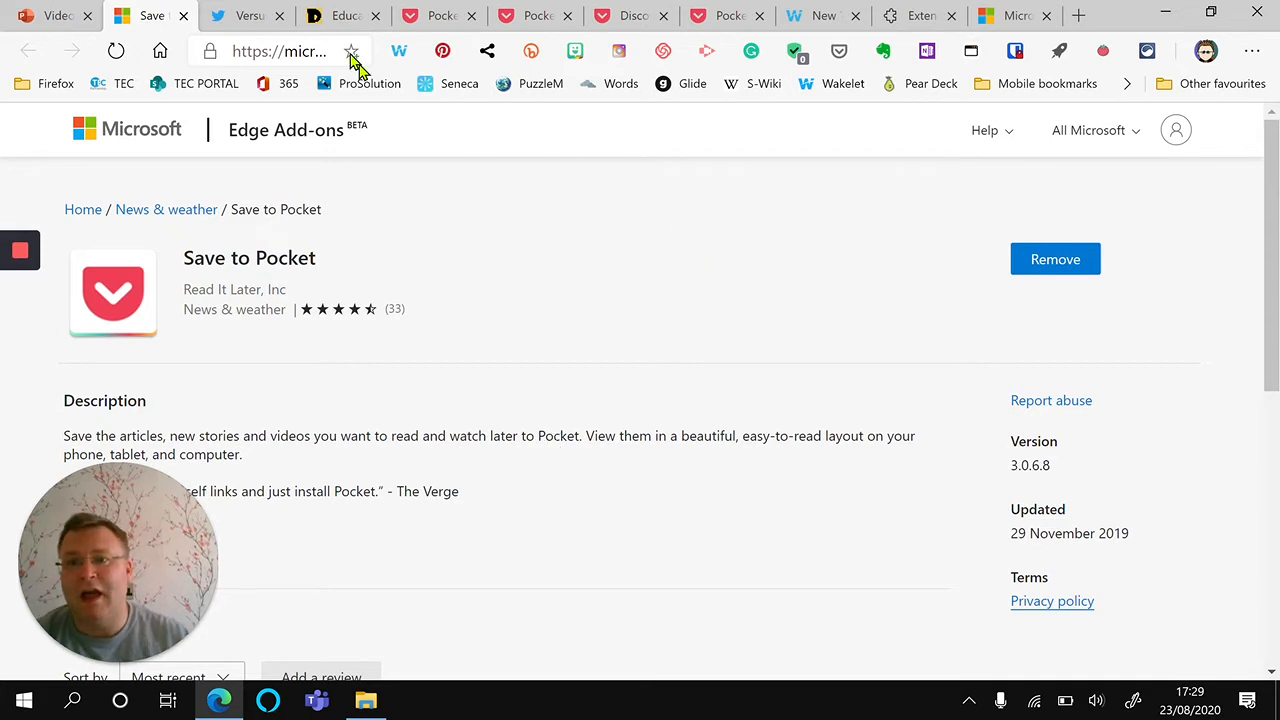
Save The Awakening history book announcement tweet to Pocket from the history Twitter feed.
click(247, 17)
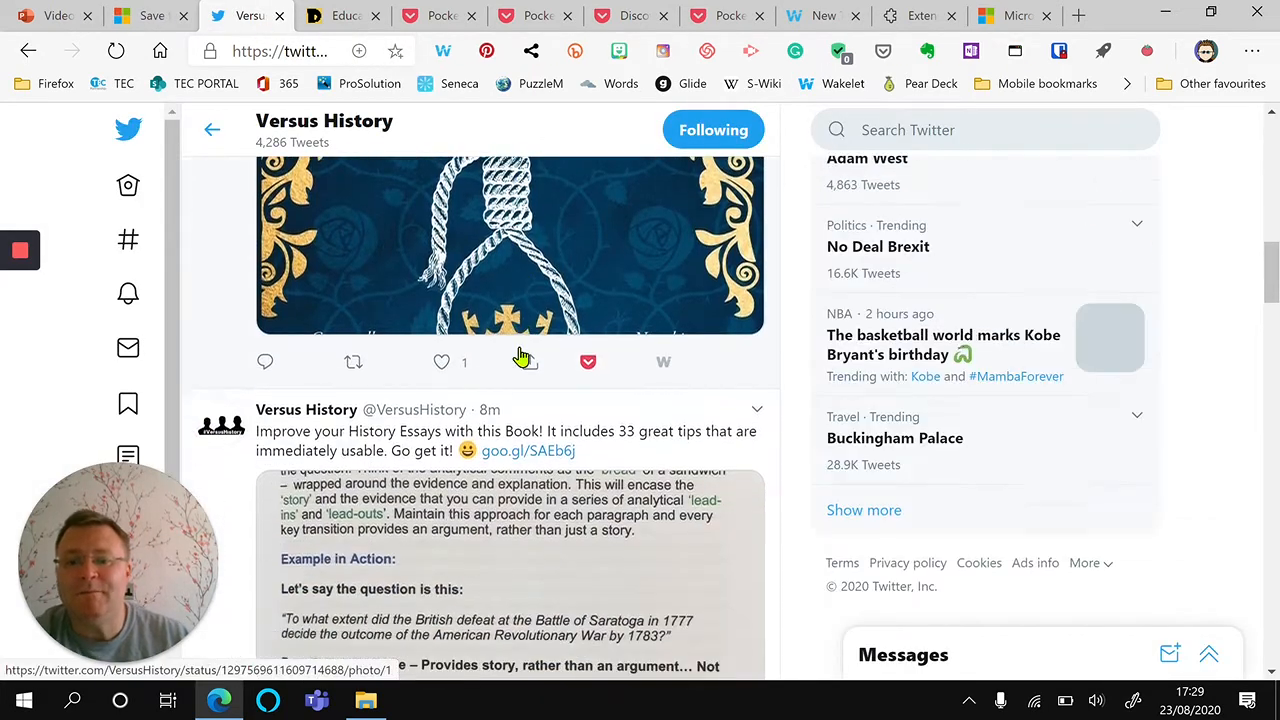
scroll(down, 3)
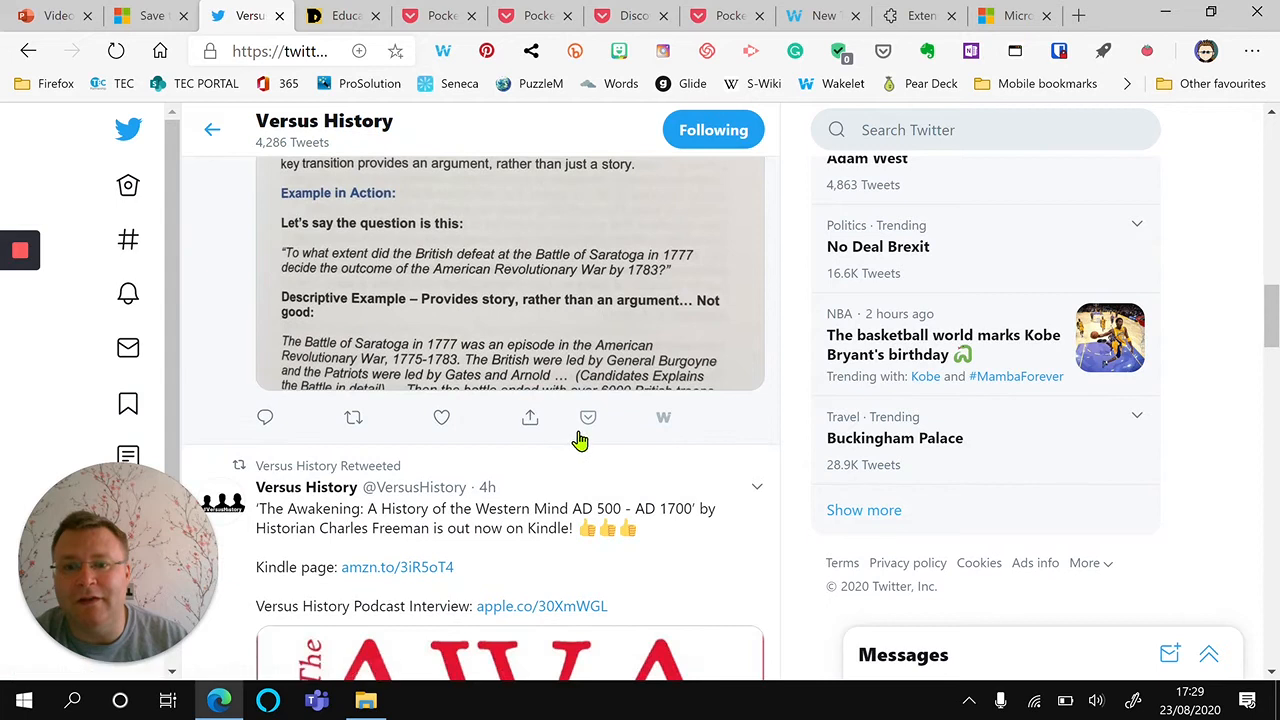
scroll(down, 3)
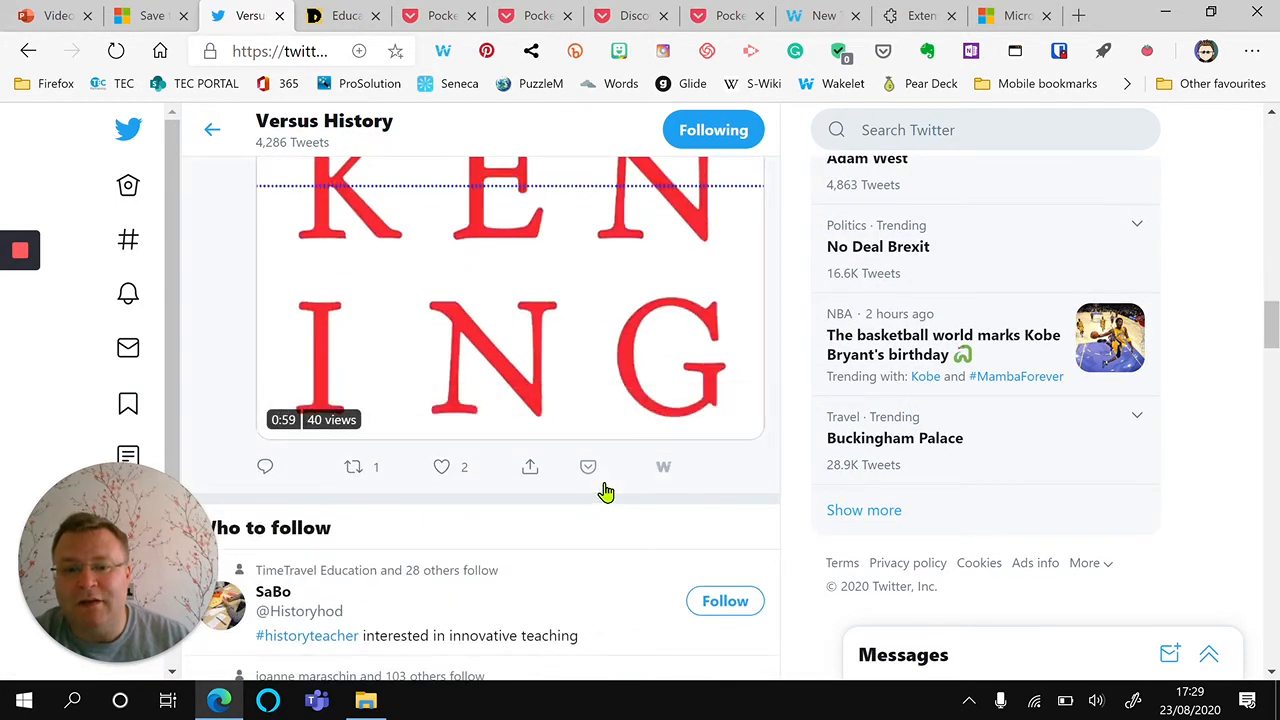
click(588, 466)
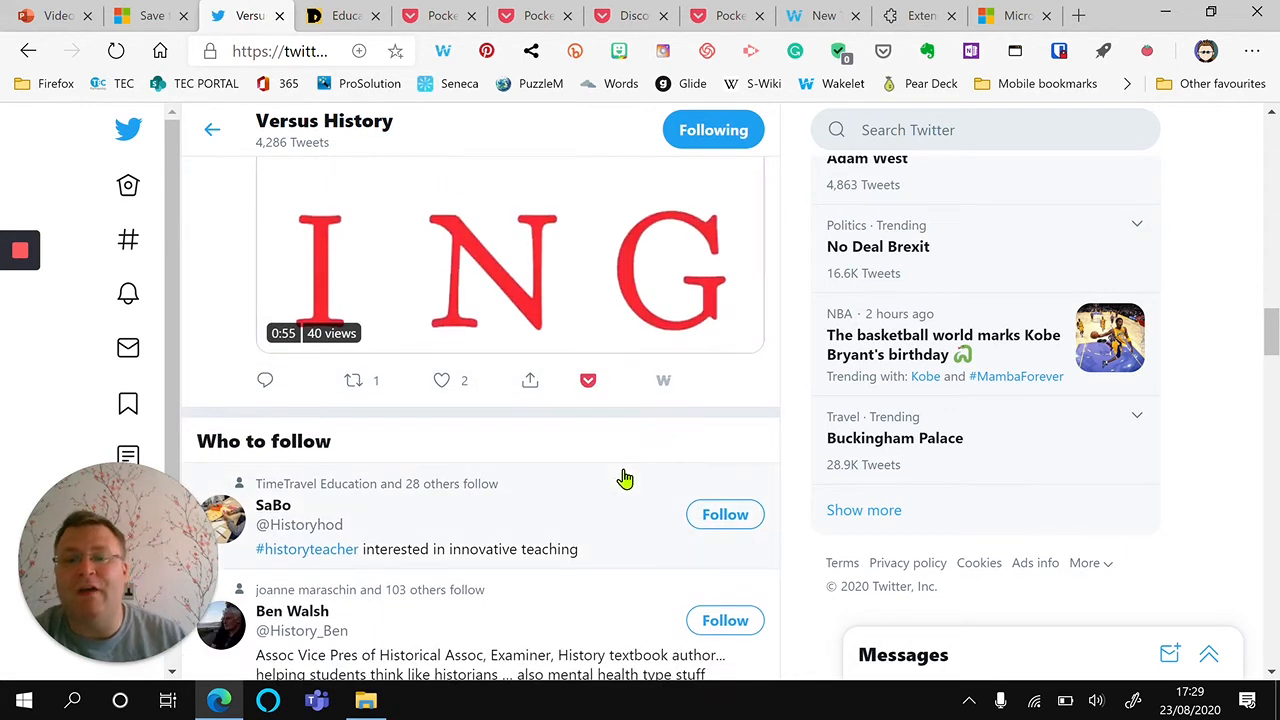
mouse_move(603, 433)
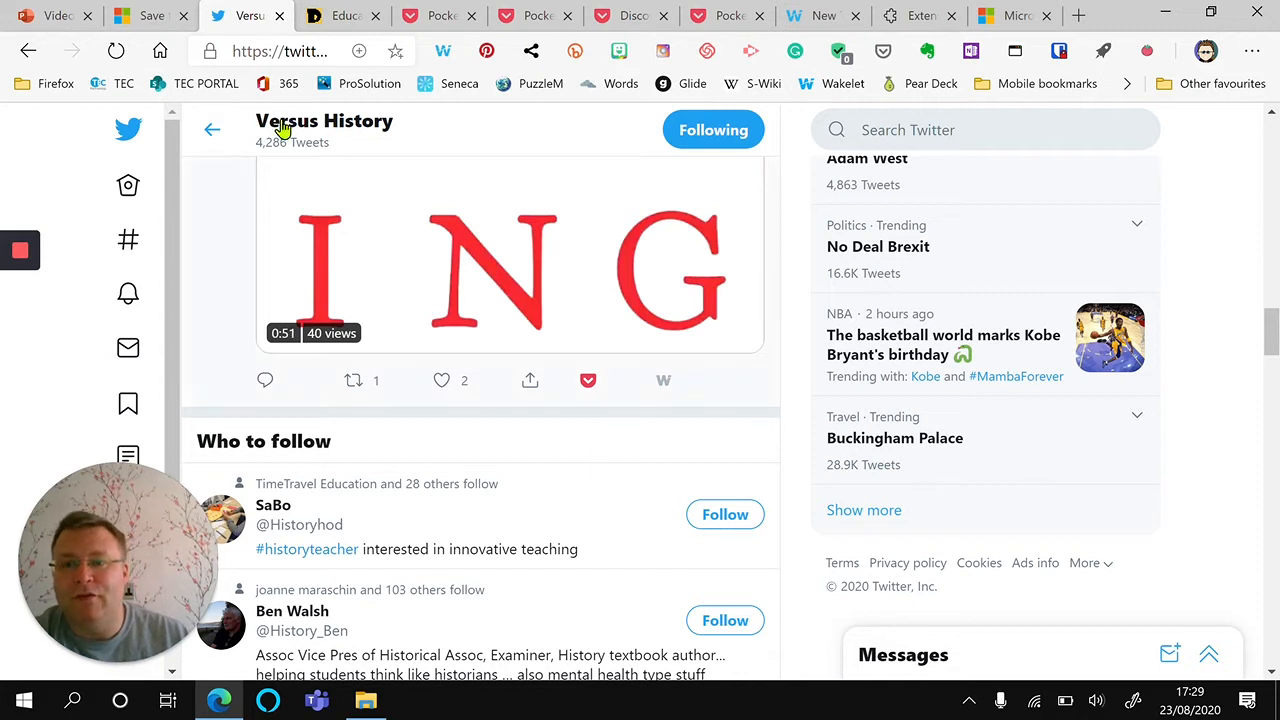
Save the linked Ditch That Textbook article to Pocket with the tag 'teacher'.
click(240, 16)
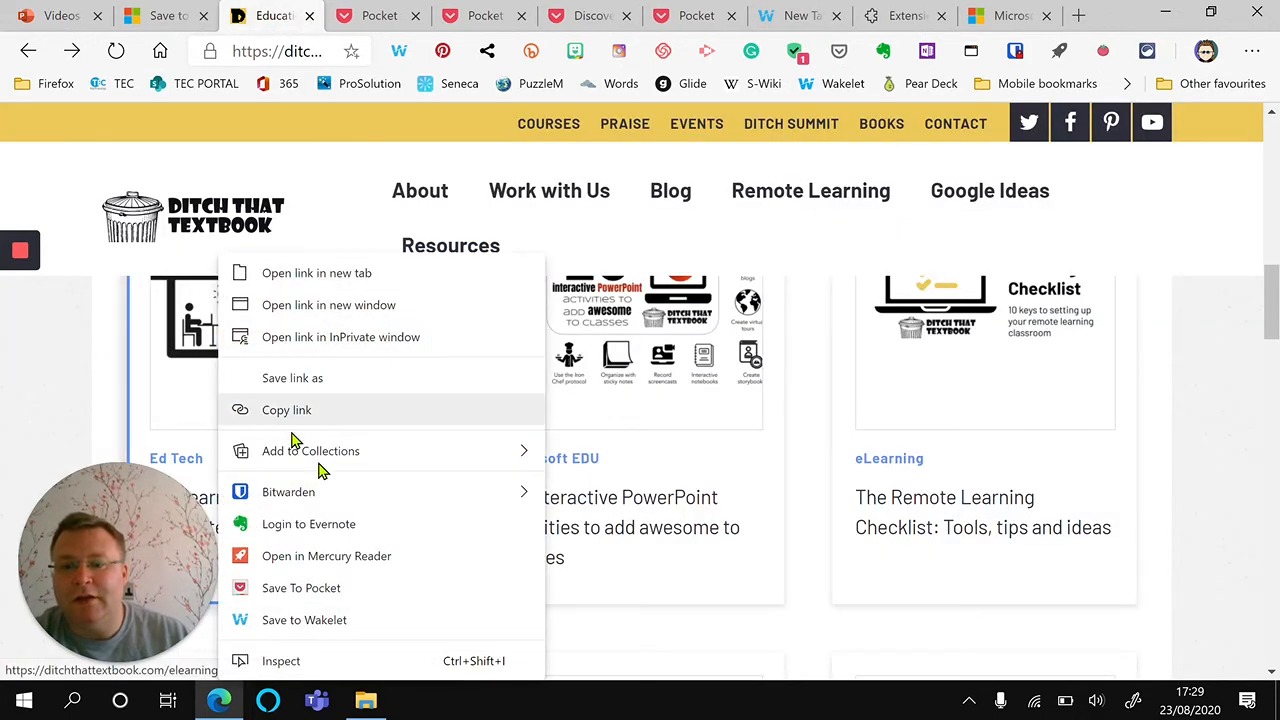
click(301, 587)
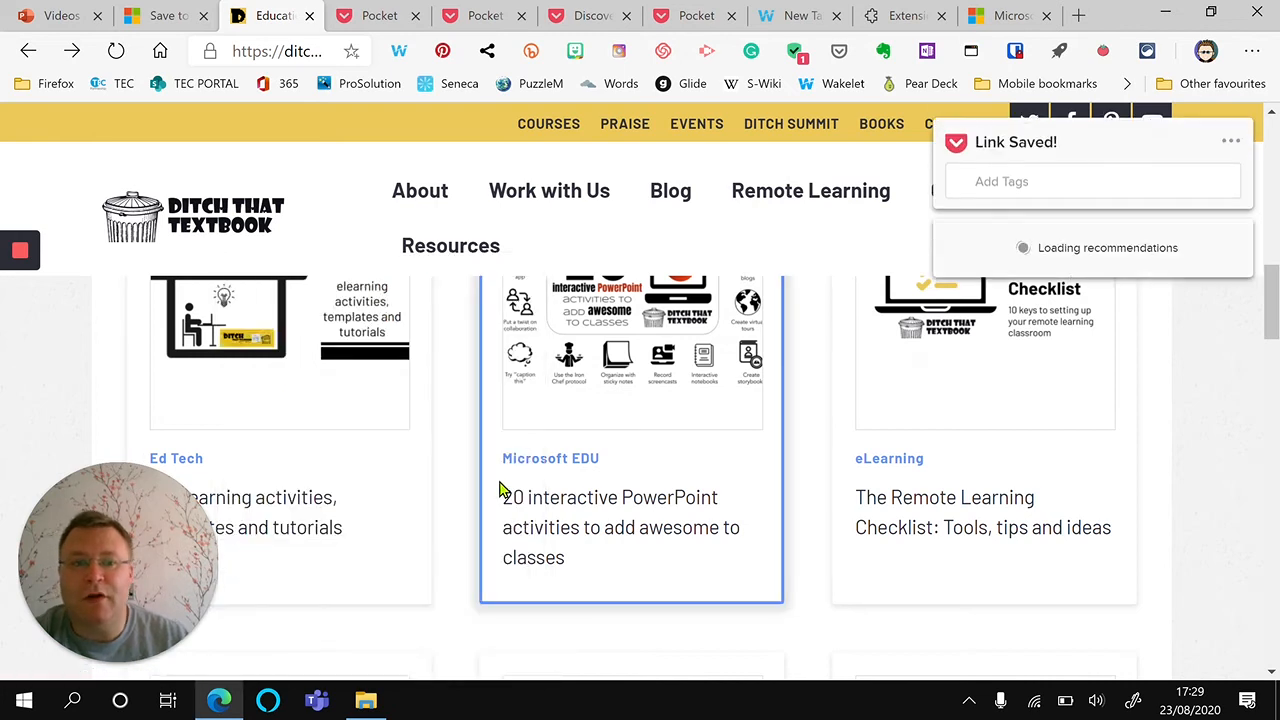
text(t)
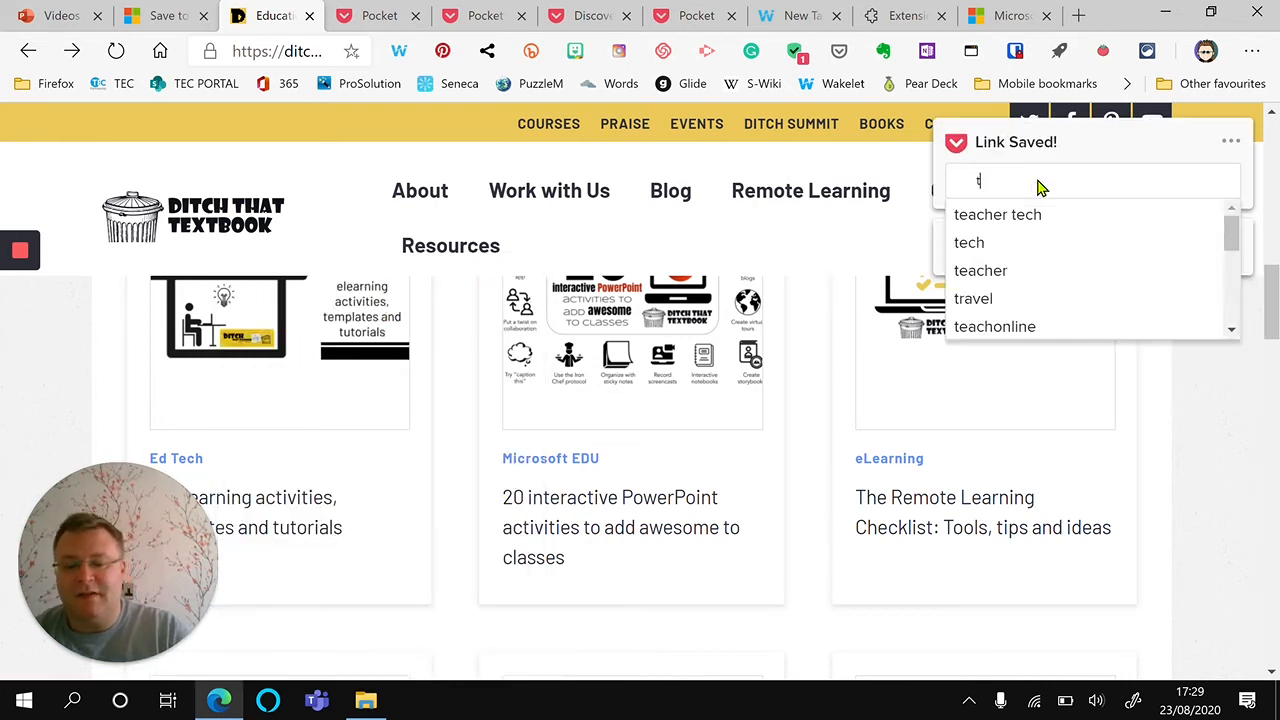
text(eacher)
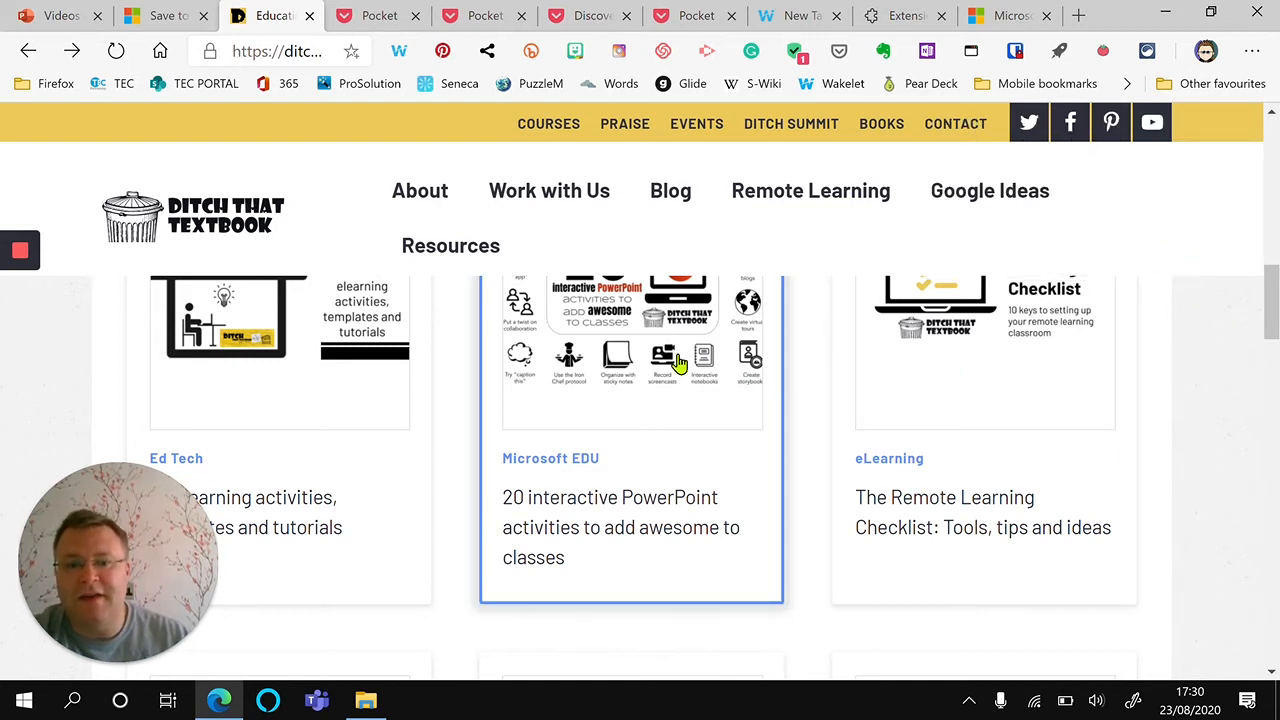
Save the 20 interactive PowerPoint activities article tagged 'teacher', plus the recommended presentations article.
click(632, 350)
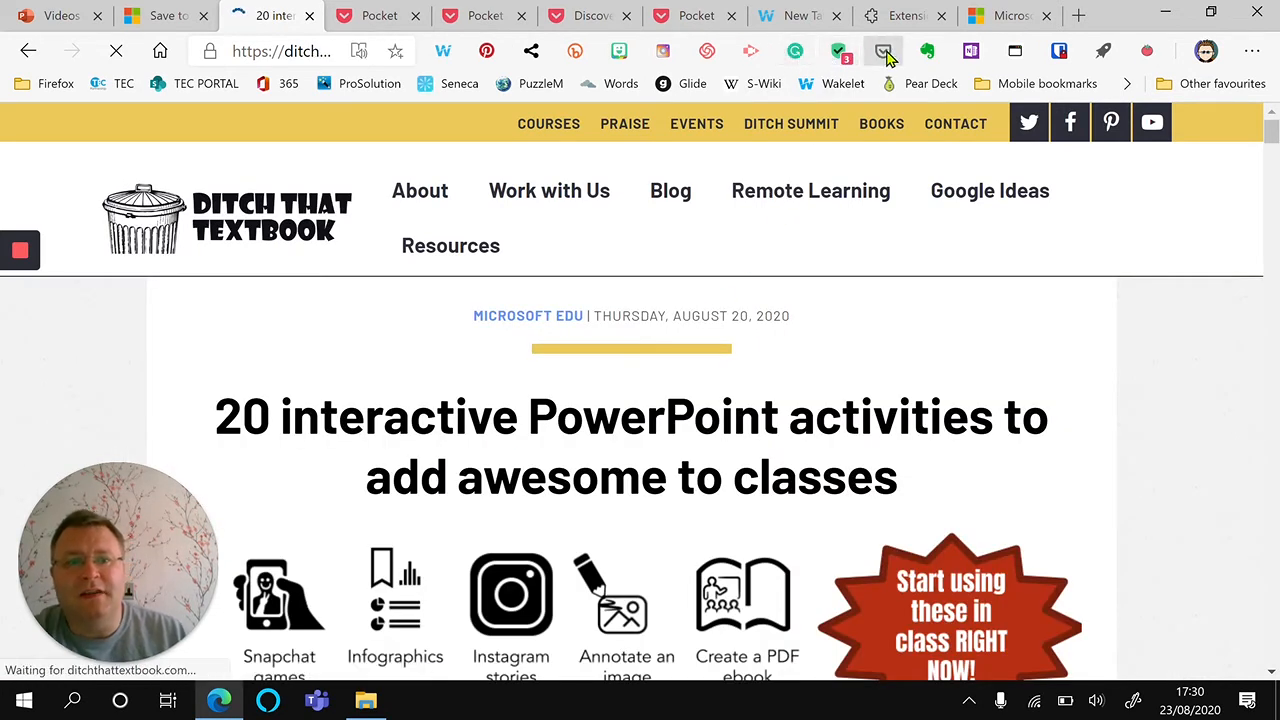
mouse_move(883, 51)
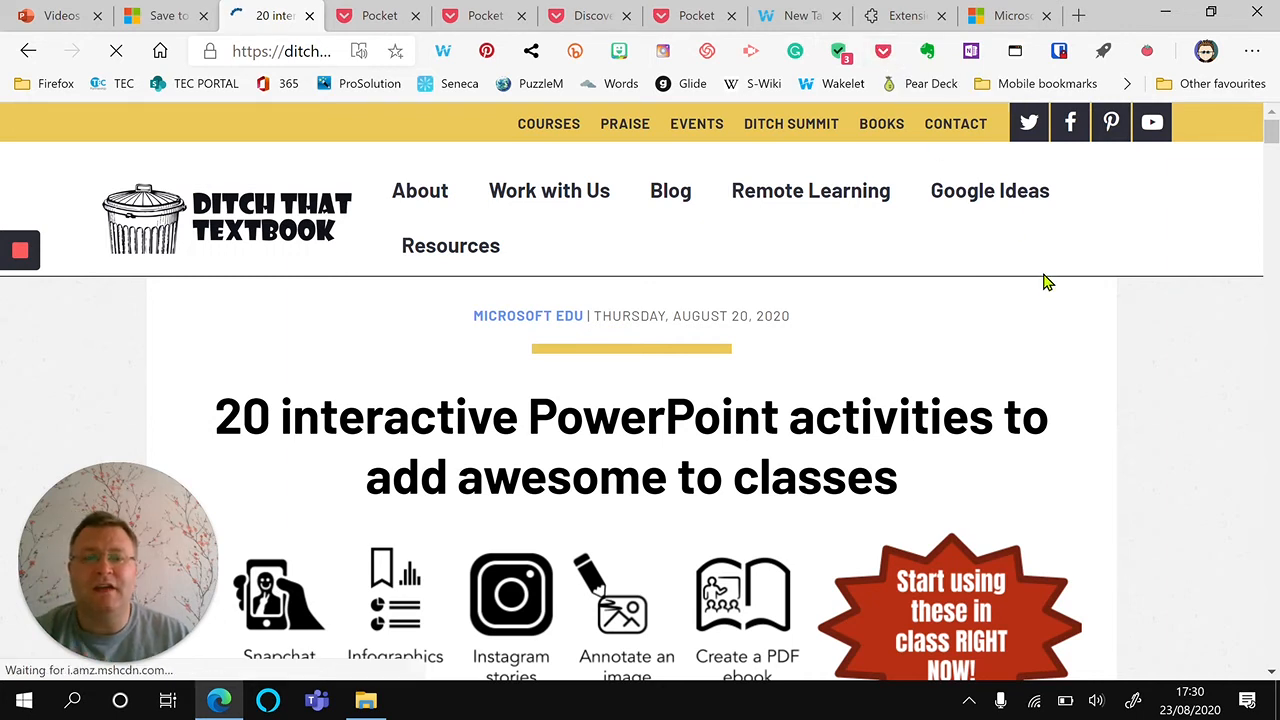
click(882, 51)
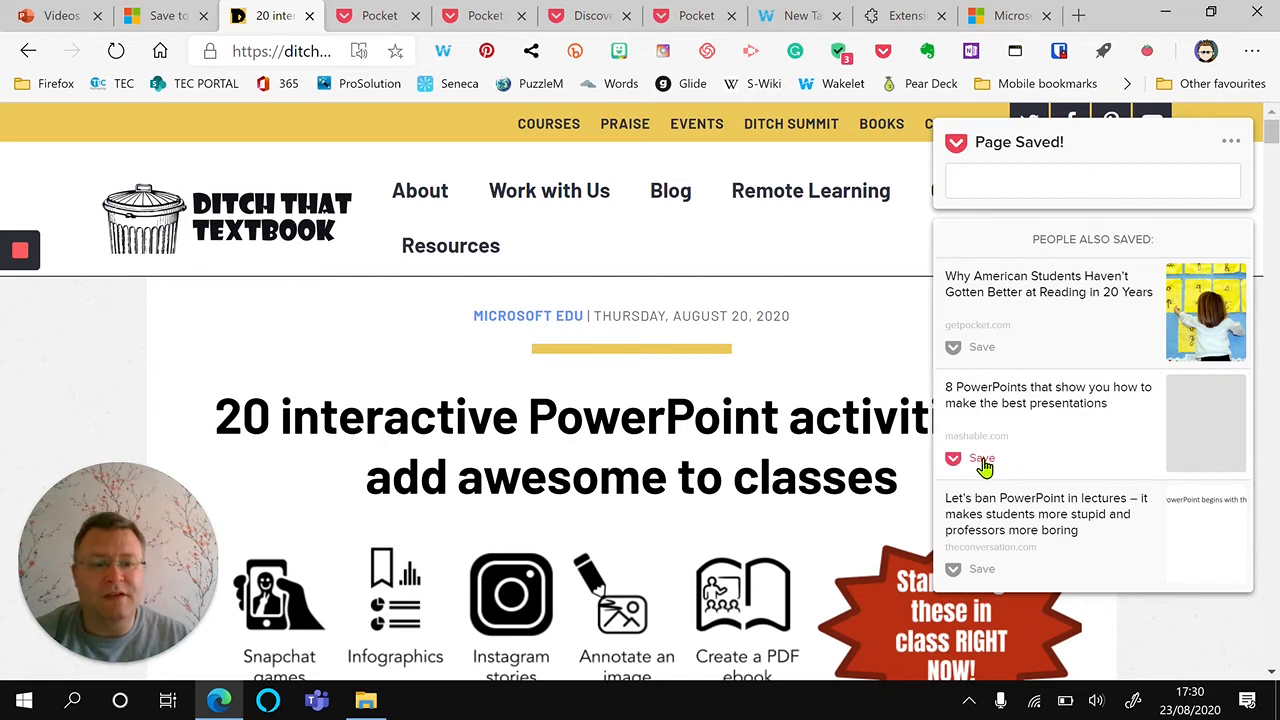
click(970, 458)
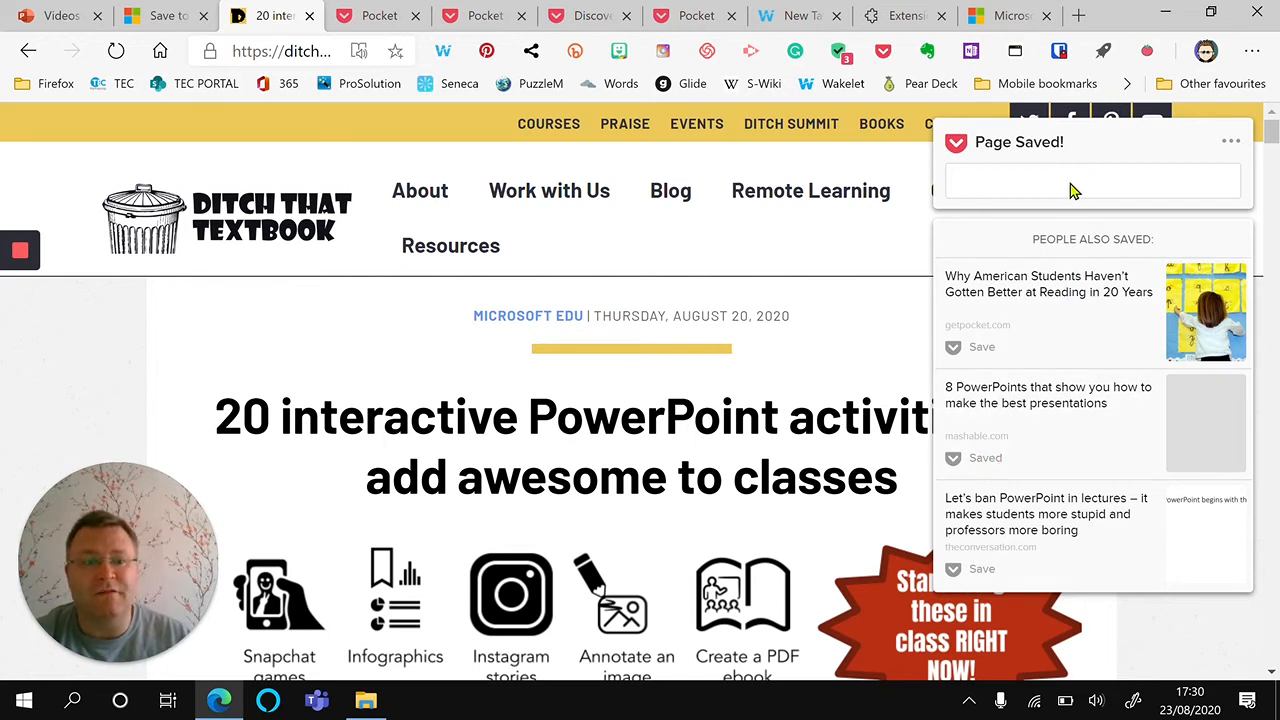
text(teacher)
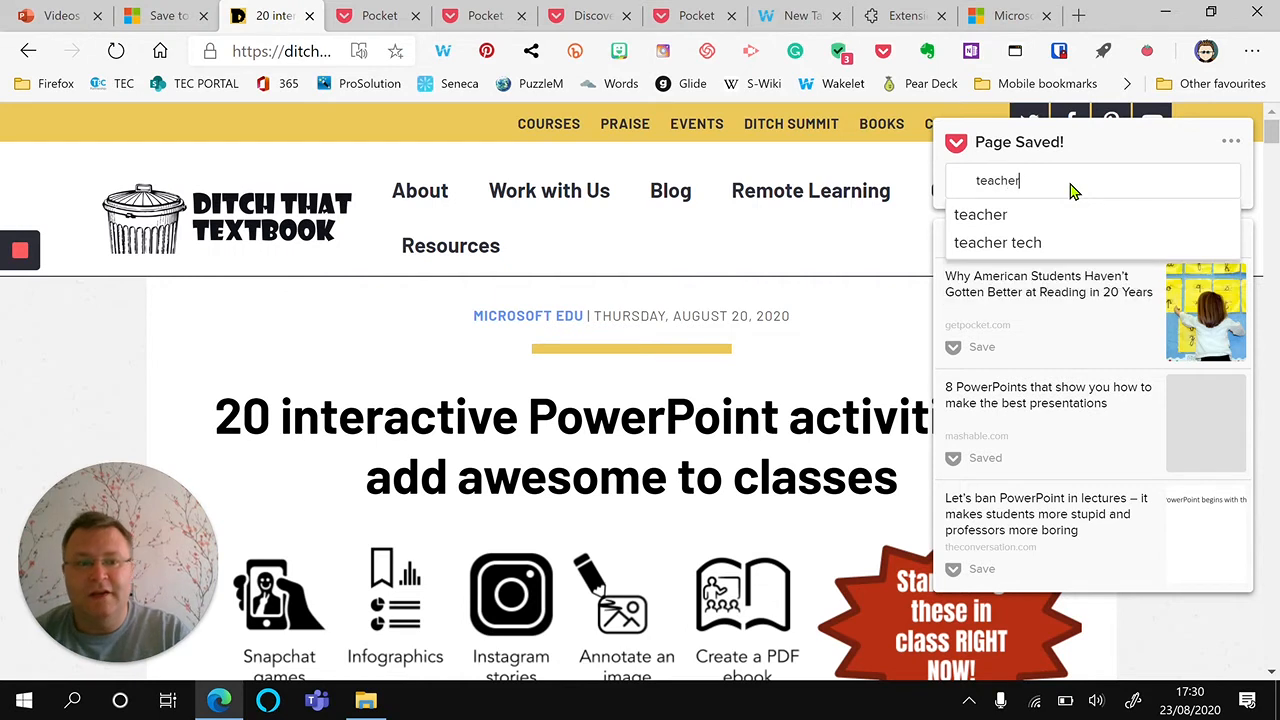
click(997, 242)
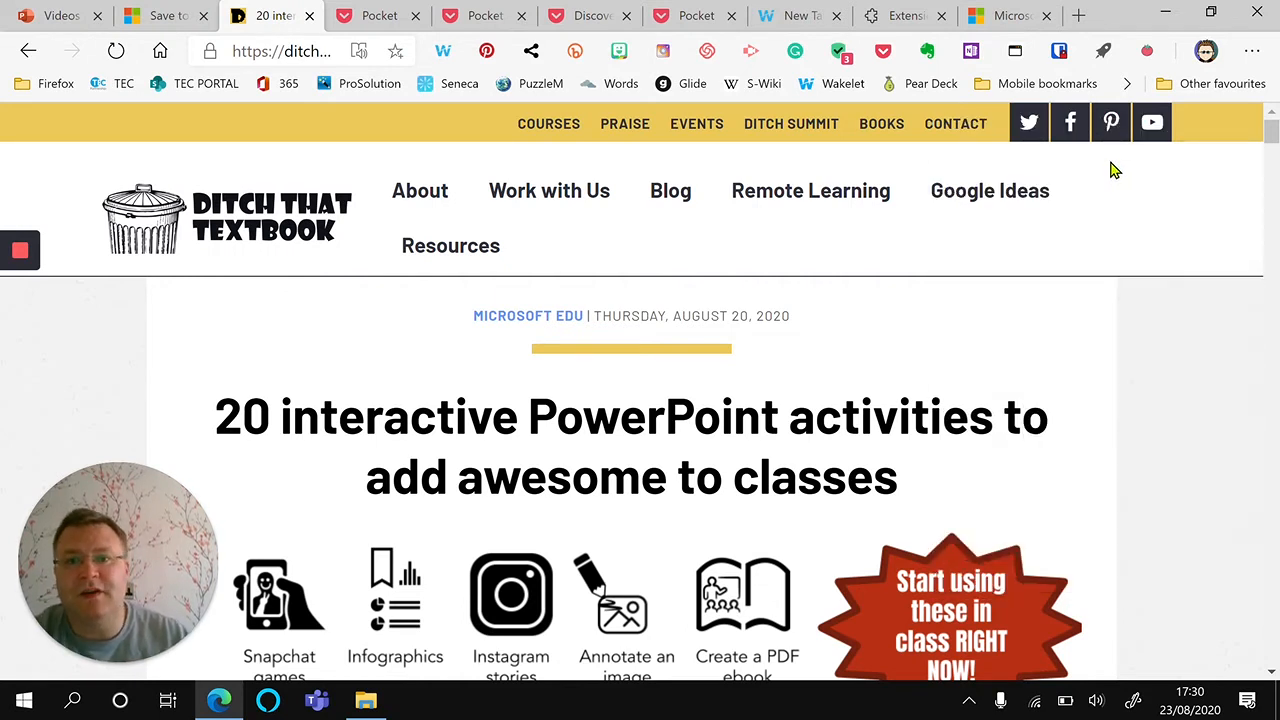
Switch to the Pocket web app tab to view My List.
click(378, 15)
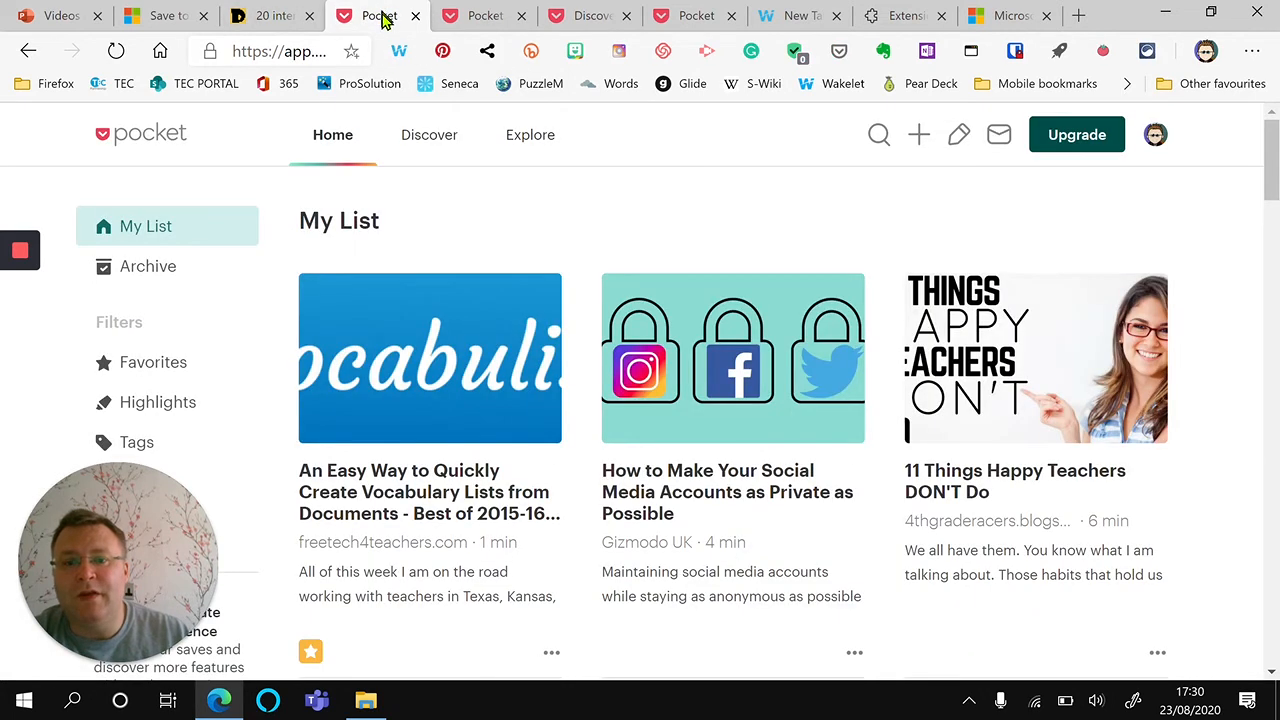
mouse_move(940, 485)
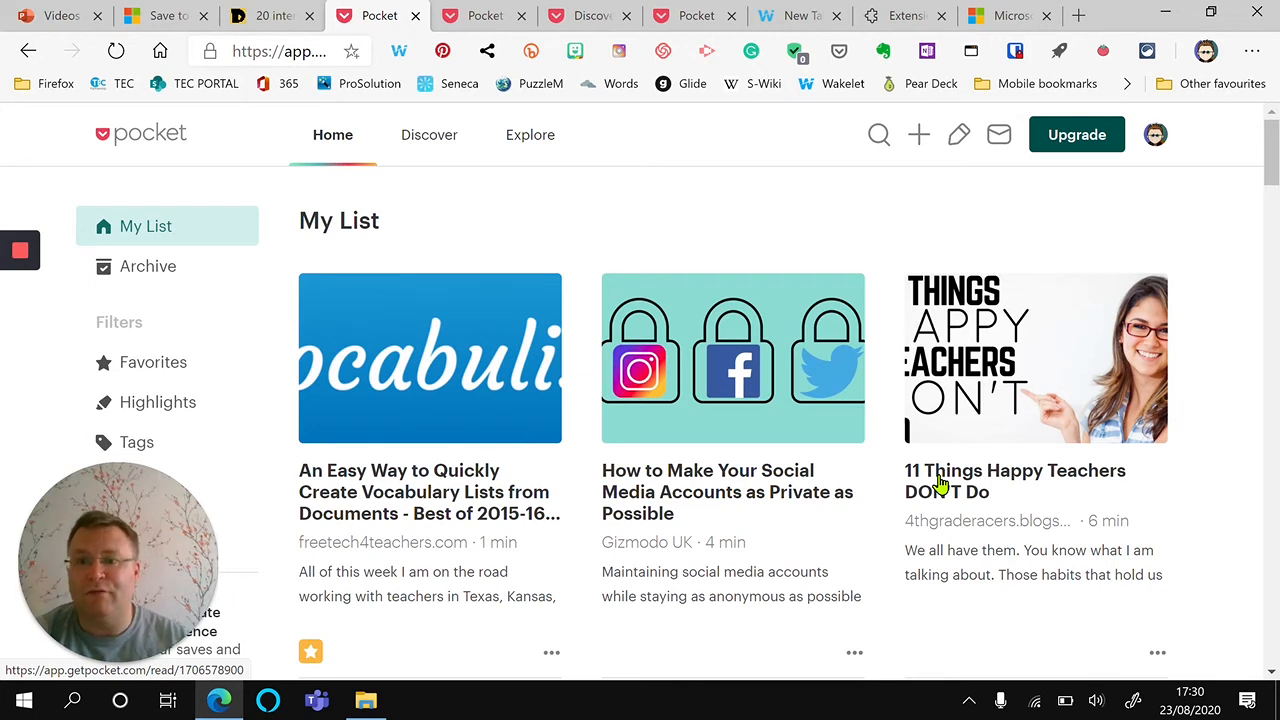
mouse_move(960, 444)
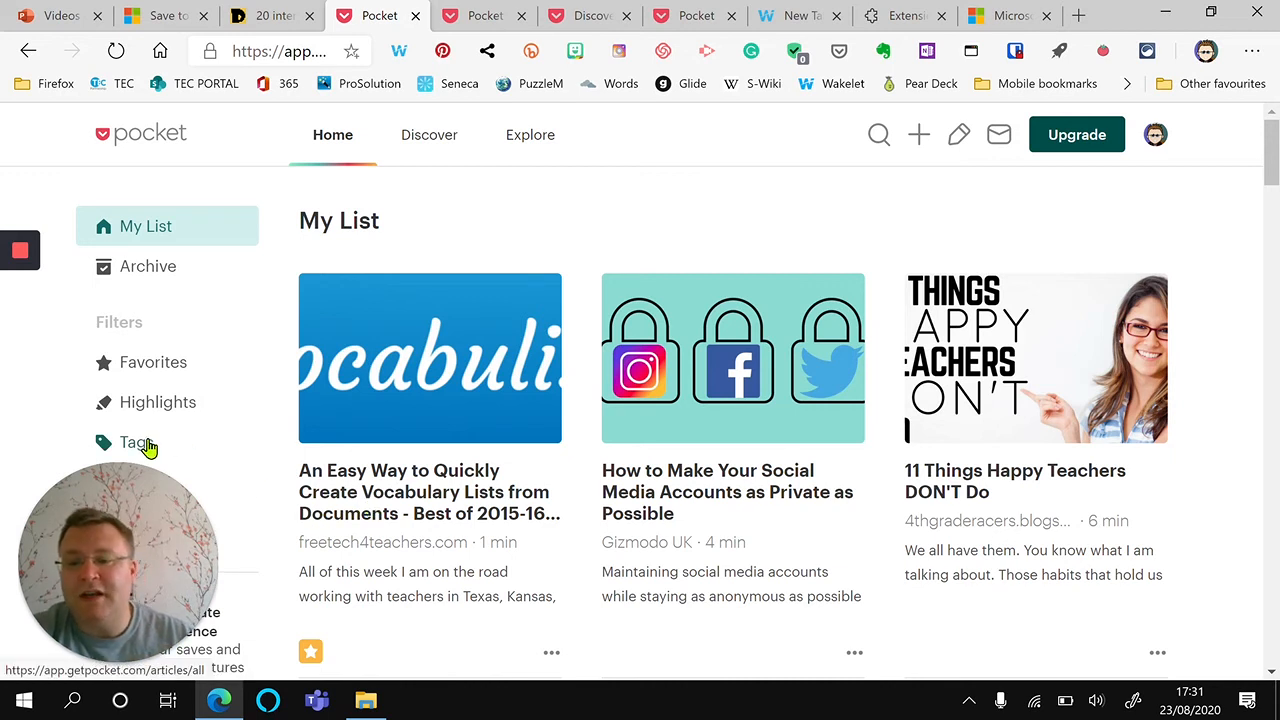
Filter Pocket by the 'cold war' tag and open the Cold War article's action menu.
click(132, 442)
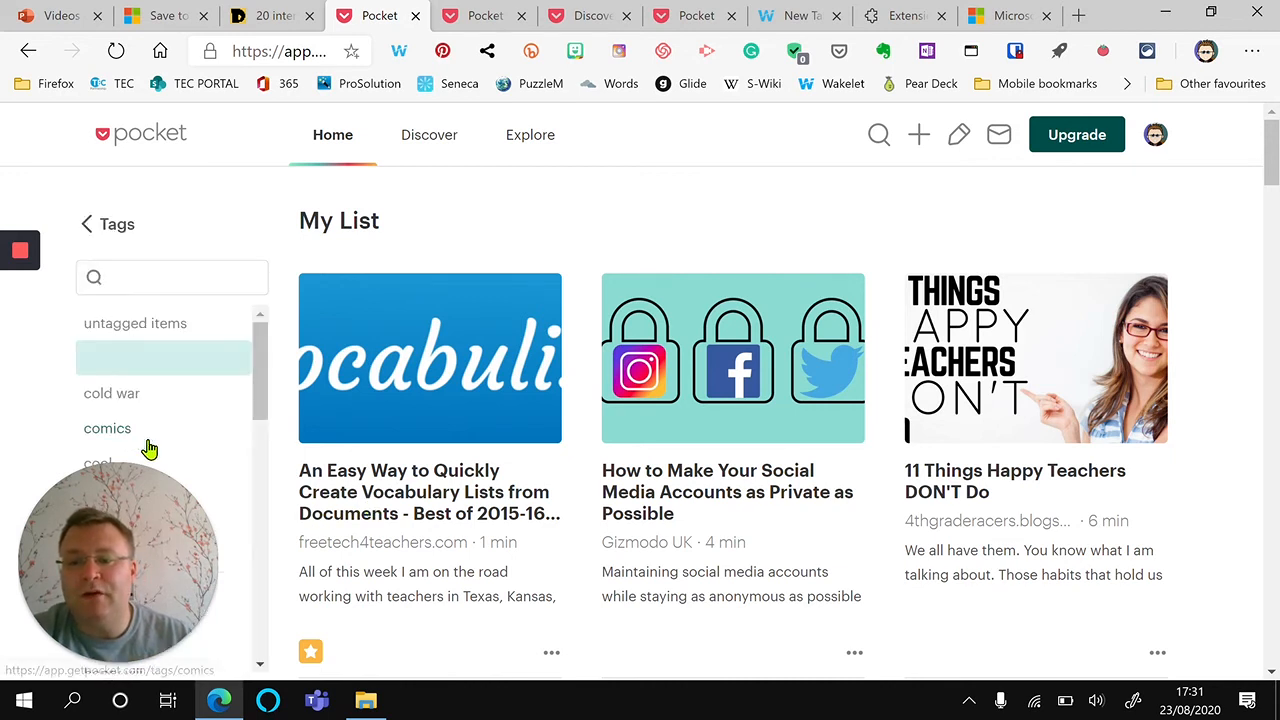
click(111, 393)
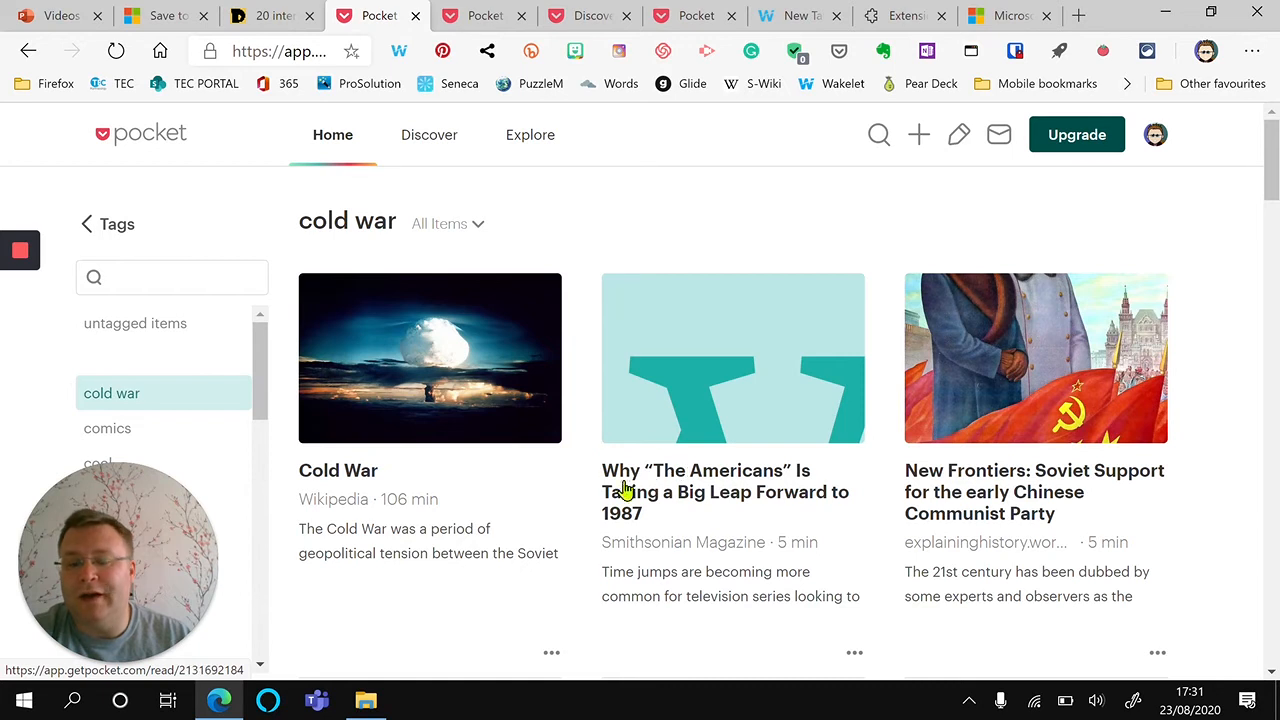
mouse_move(489, 476)
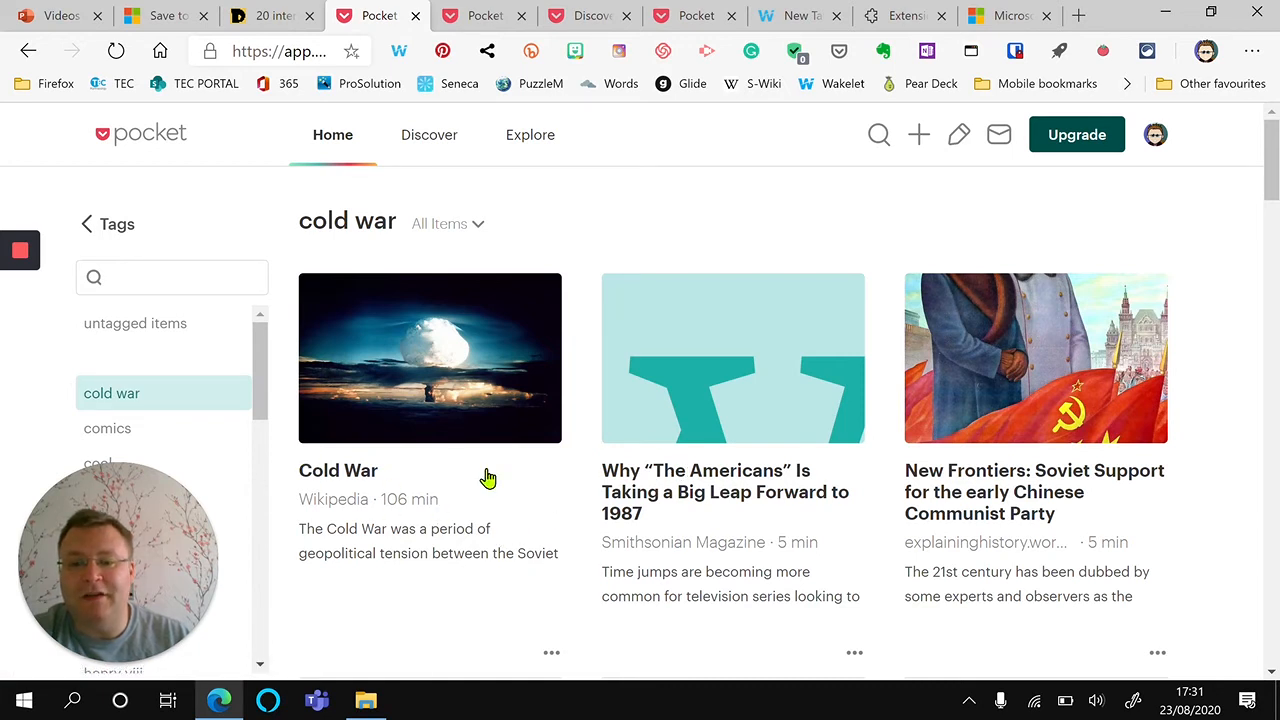
mouse_move(504, 523)
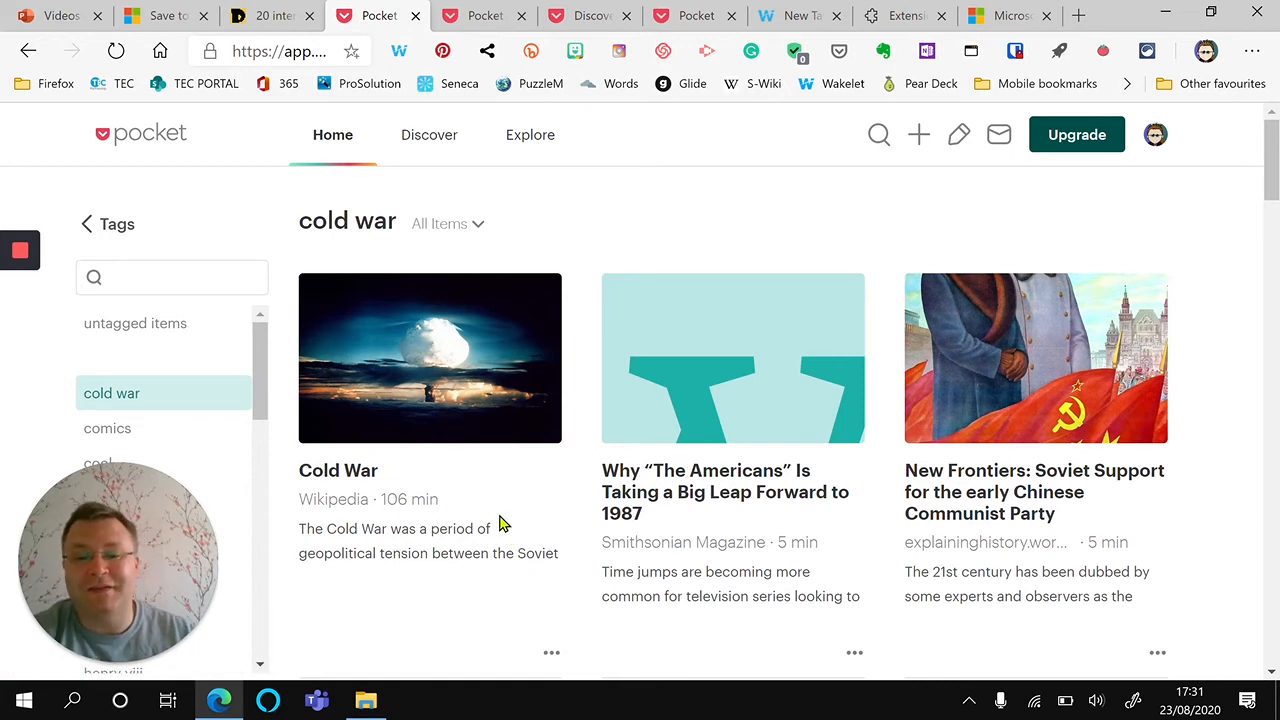
mouse_move(488, 450)
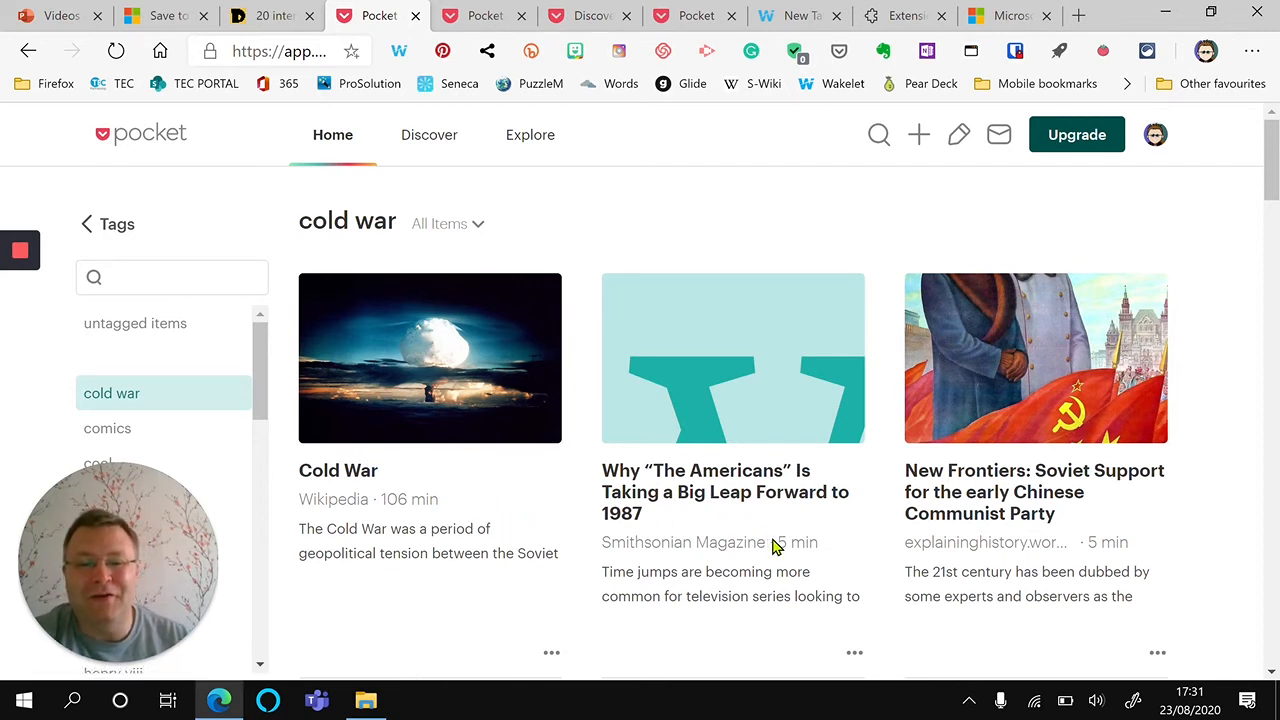
click(551, 653)
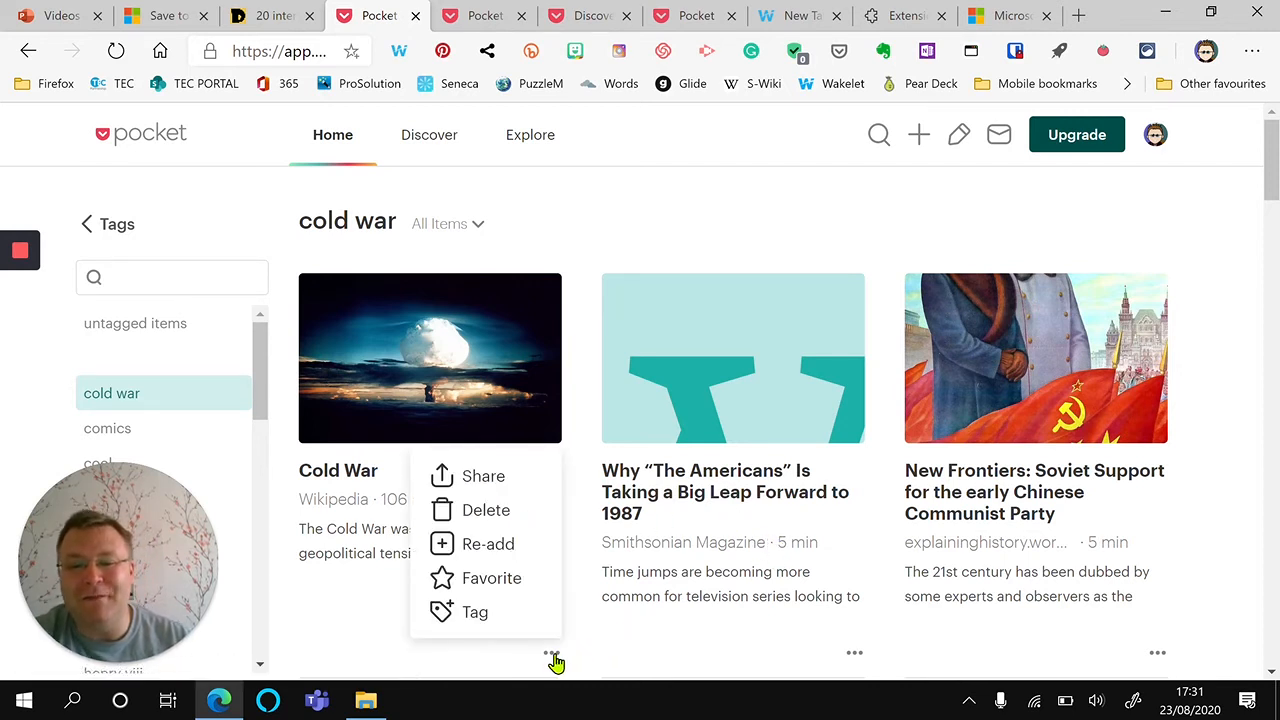
mouse_move(519, 476)
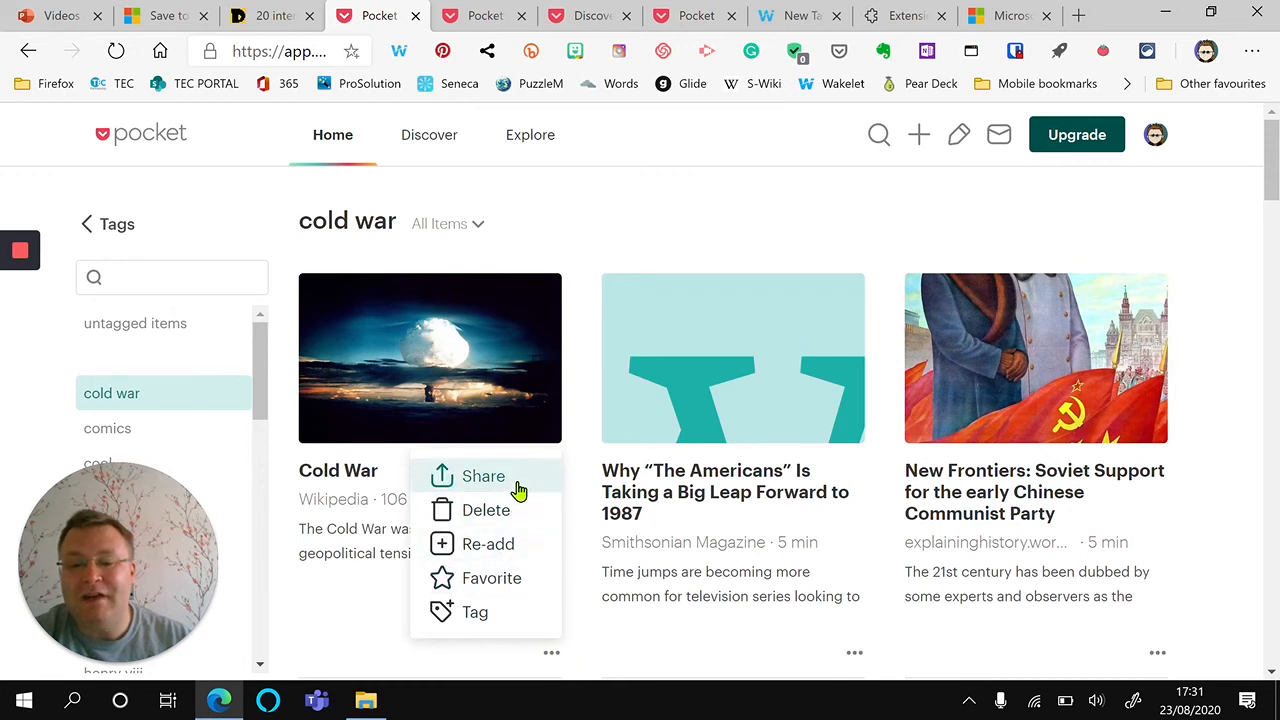
mouse_move(530, 578)
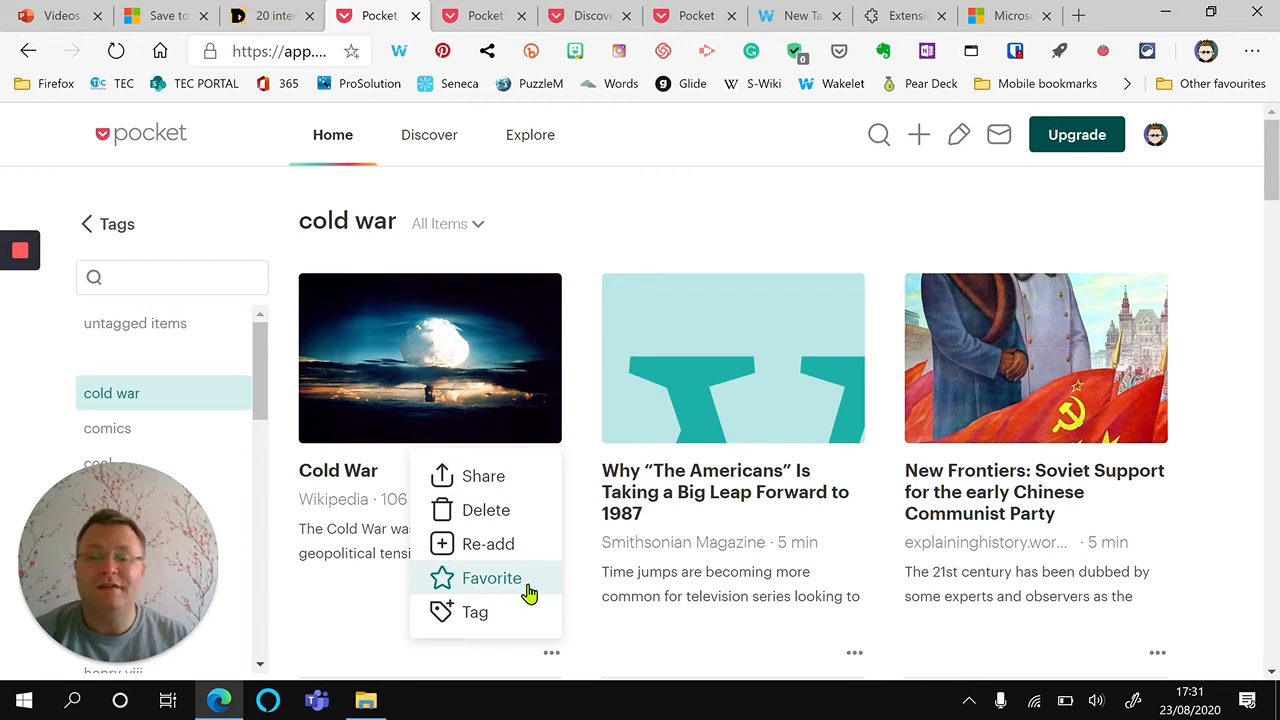
mouse_move(628, 389)
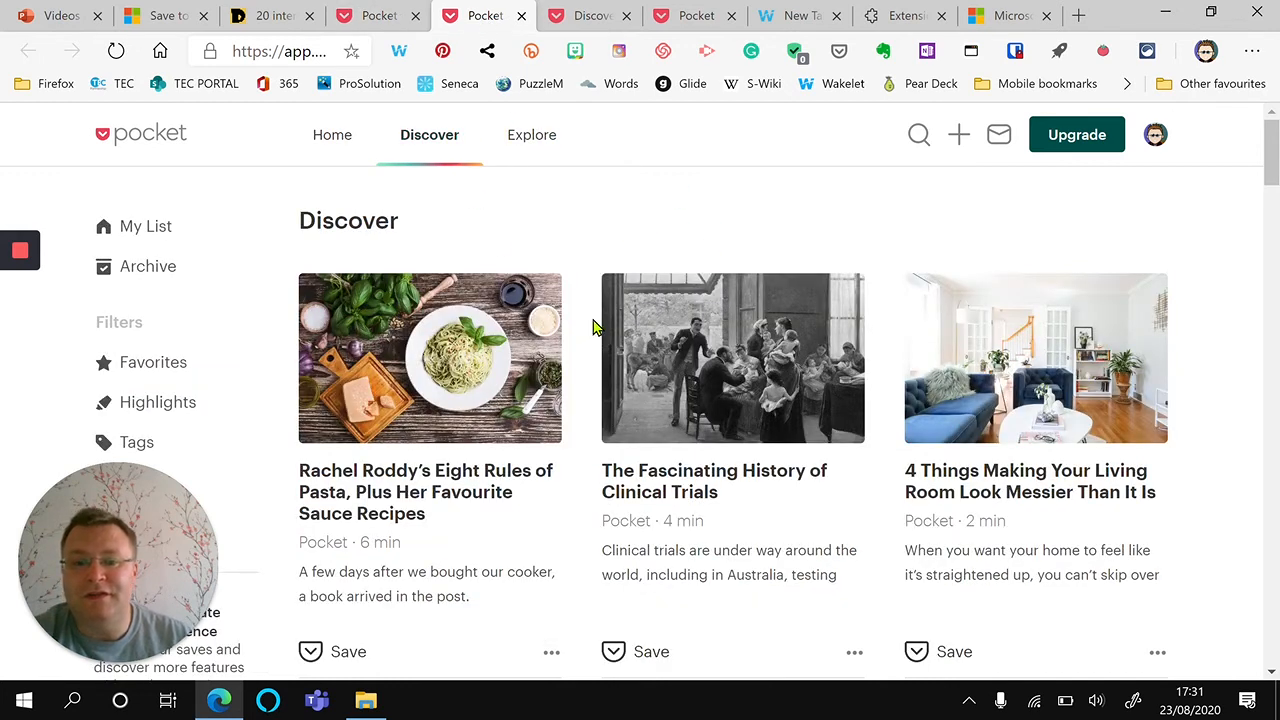
mouse_move(610, 325)
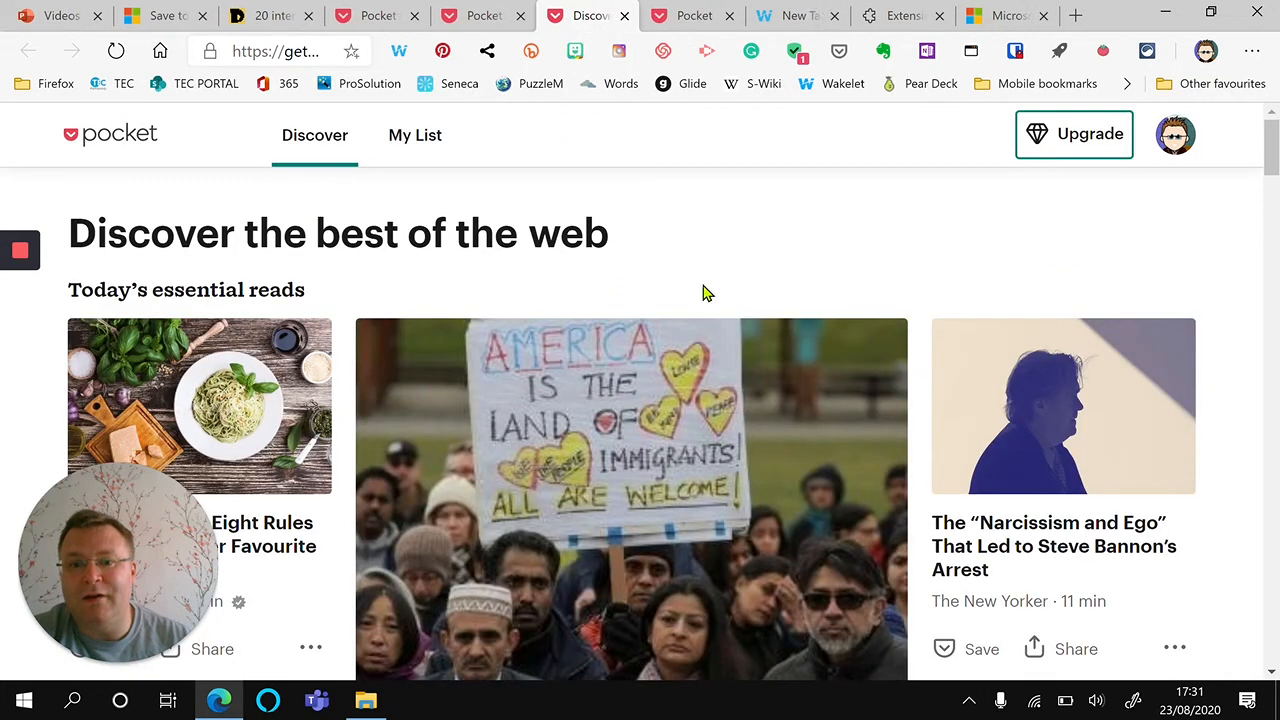
mouse_move(703, 323)
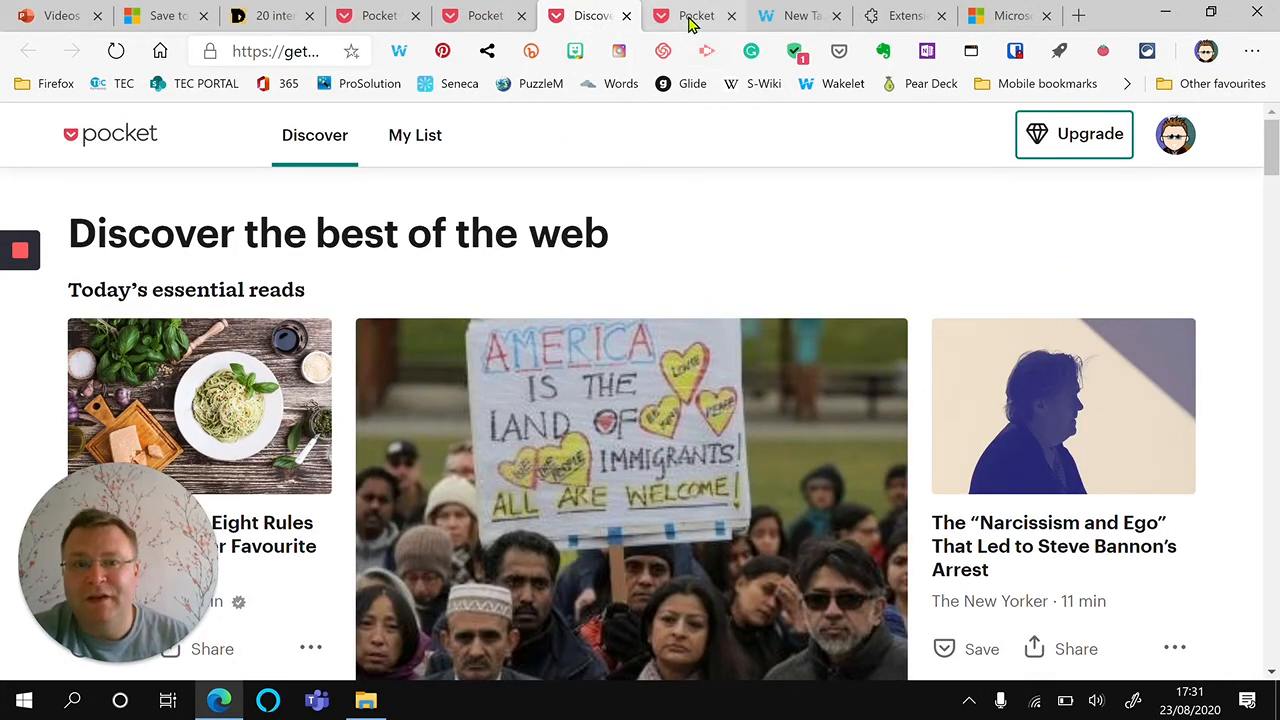
mouse_move(695, 16)
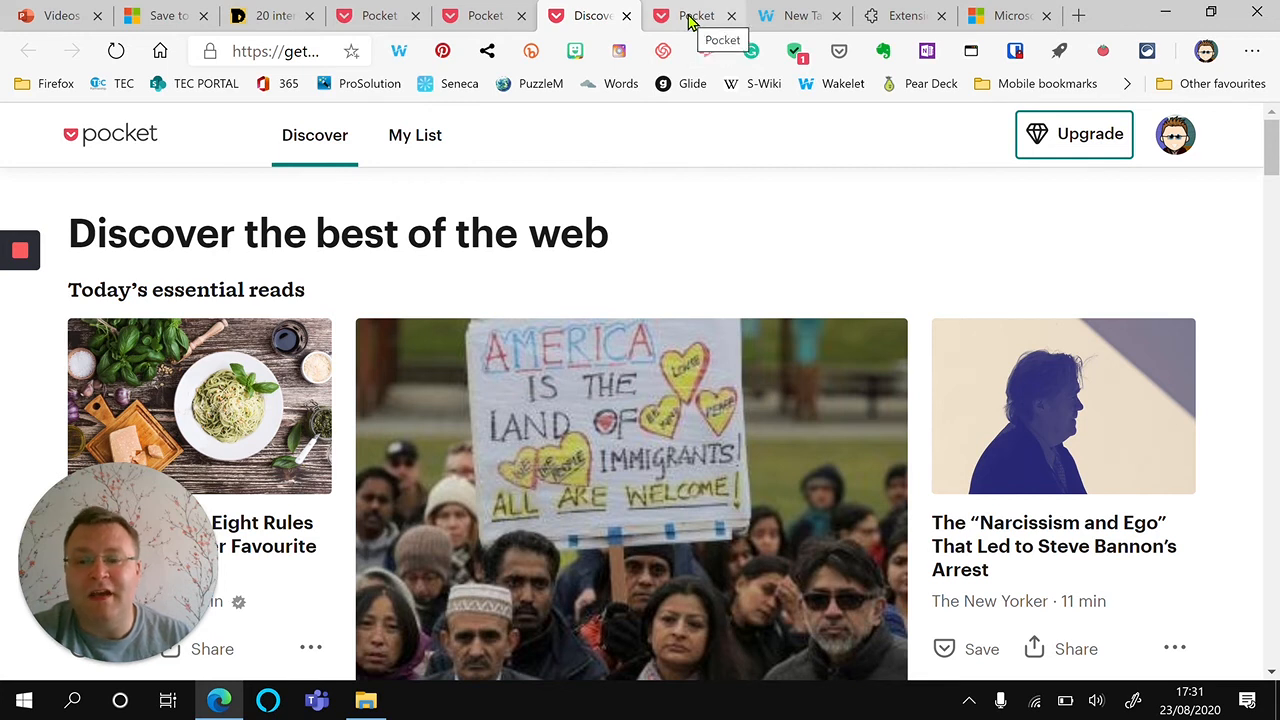
Show Pocket's Premium membership pricing page comparing free and paid plans.
click(1073, 133)
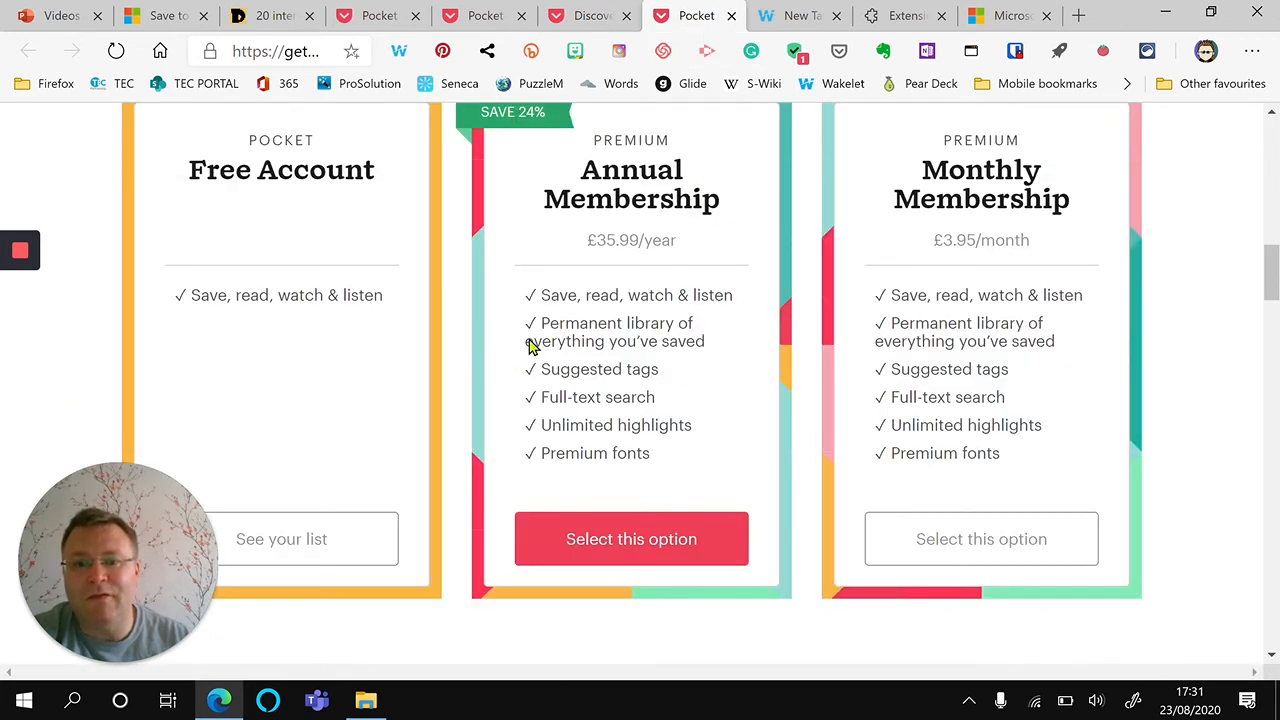
mouse_move(741, 405)
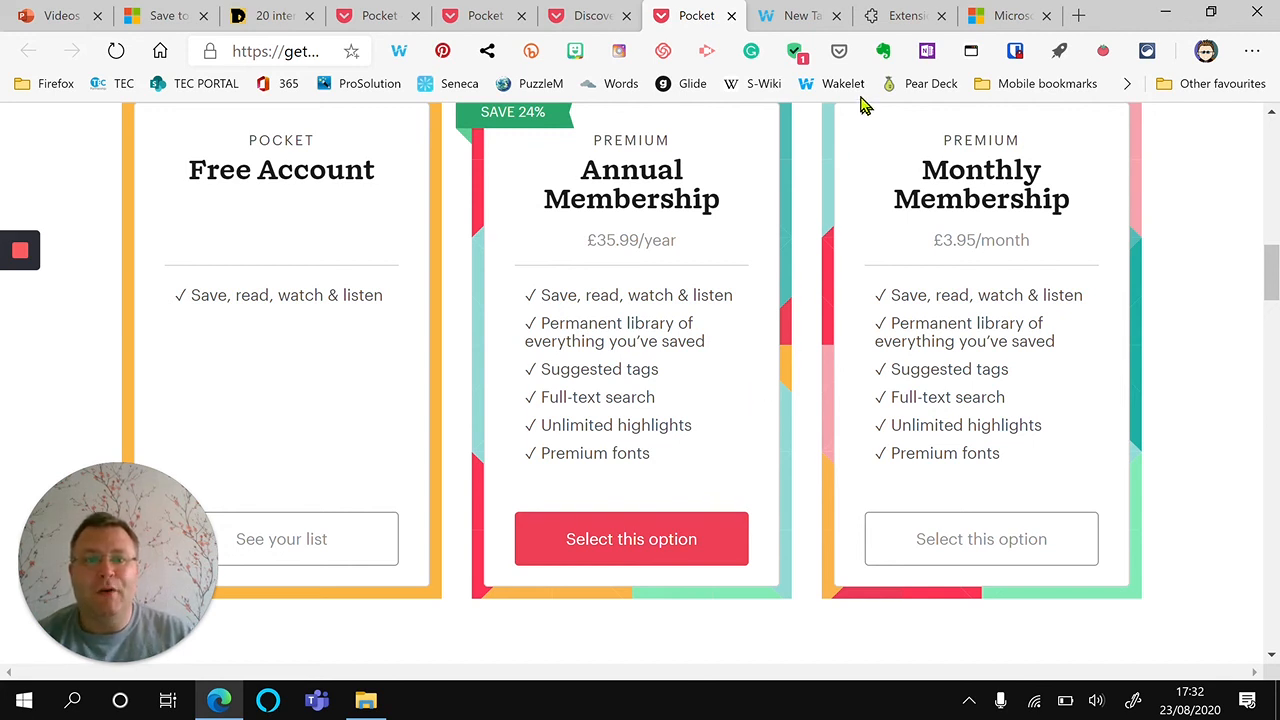
mouse_move(839, 51)
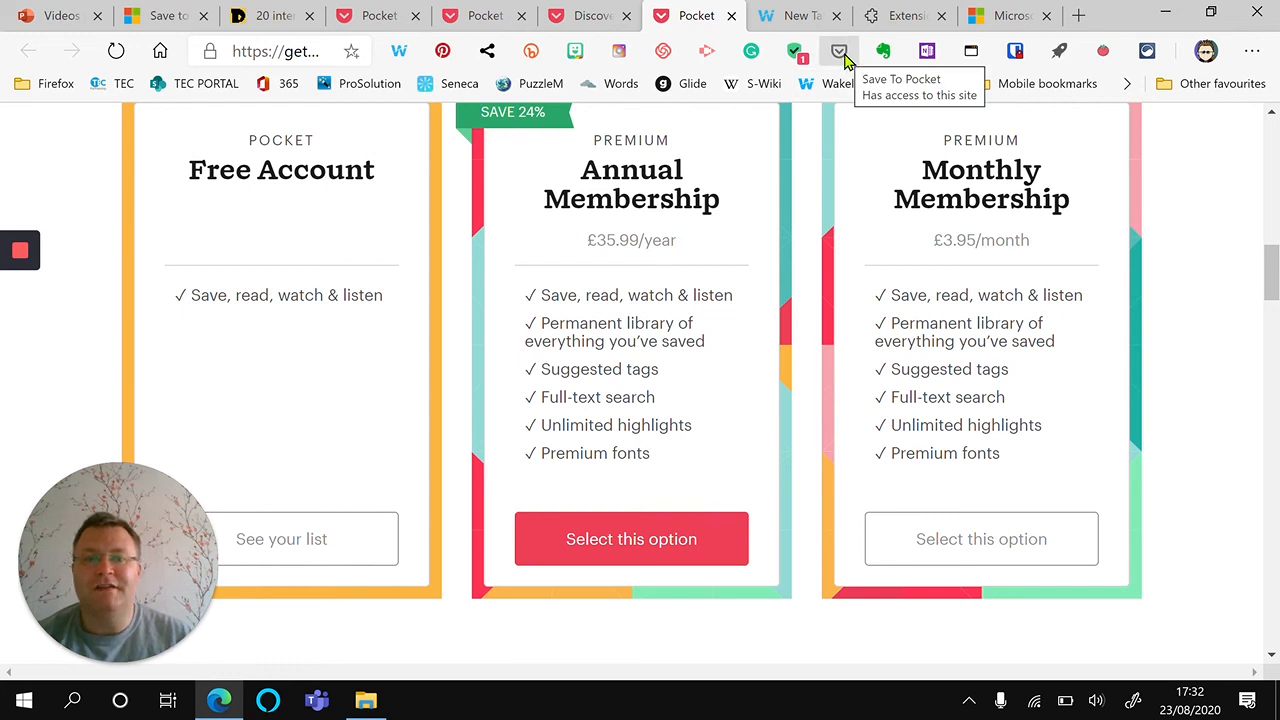
mouse_move(790, 338)
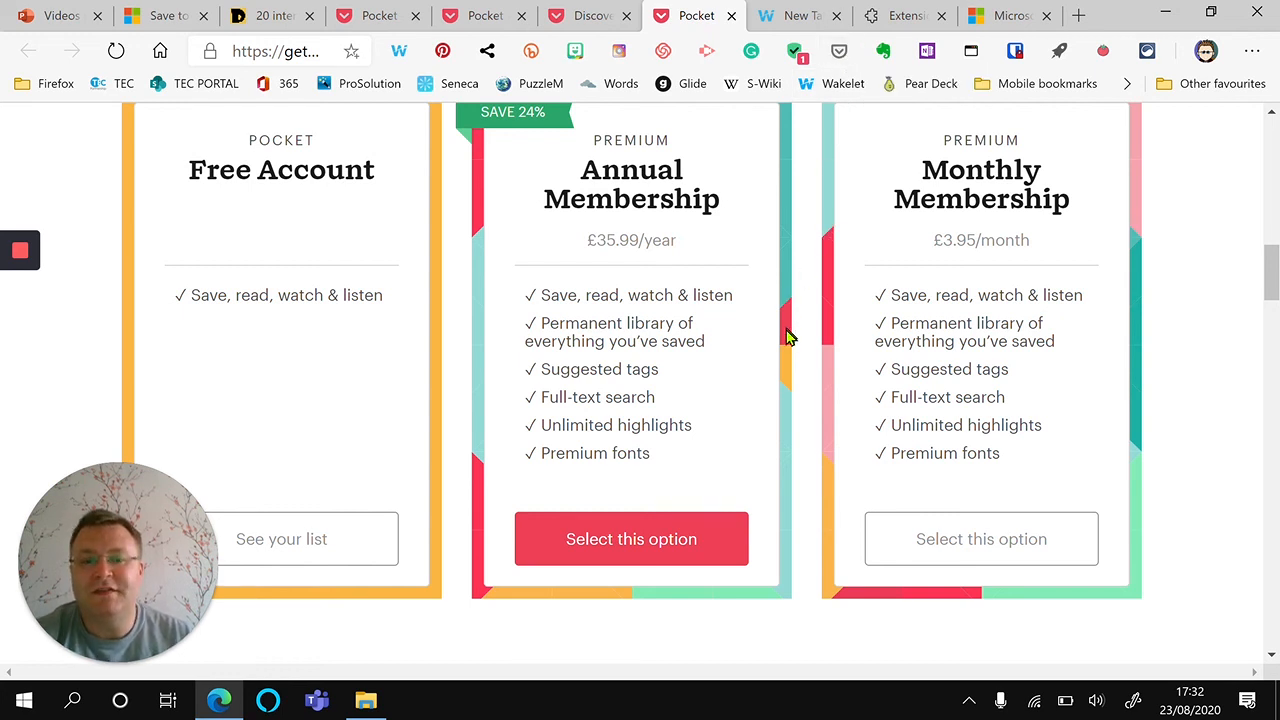
mouse_move(685, 378)
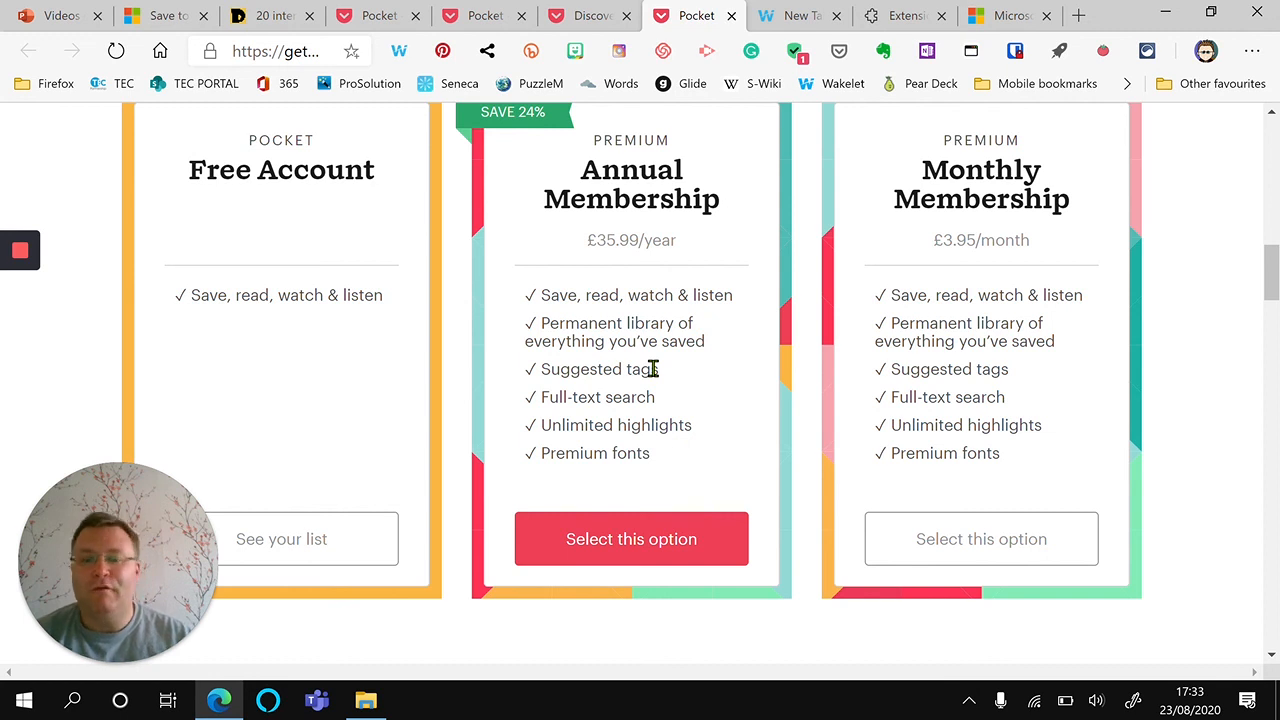
mouse_move(170, 55)
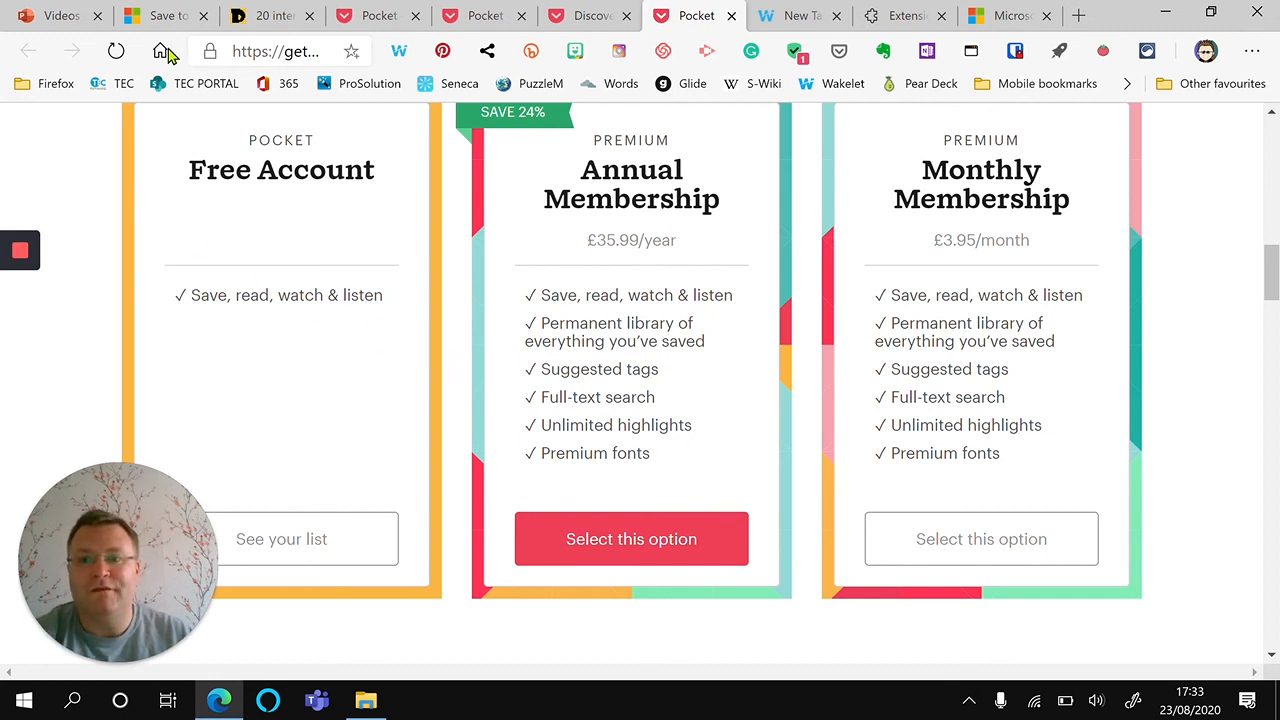